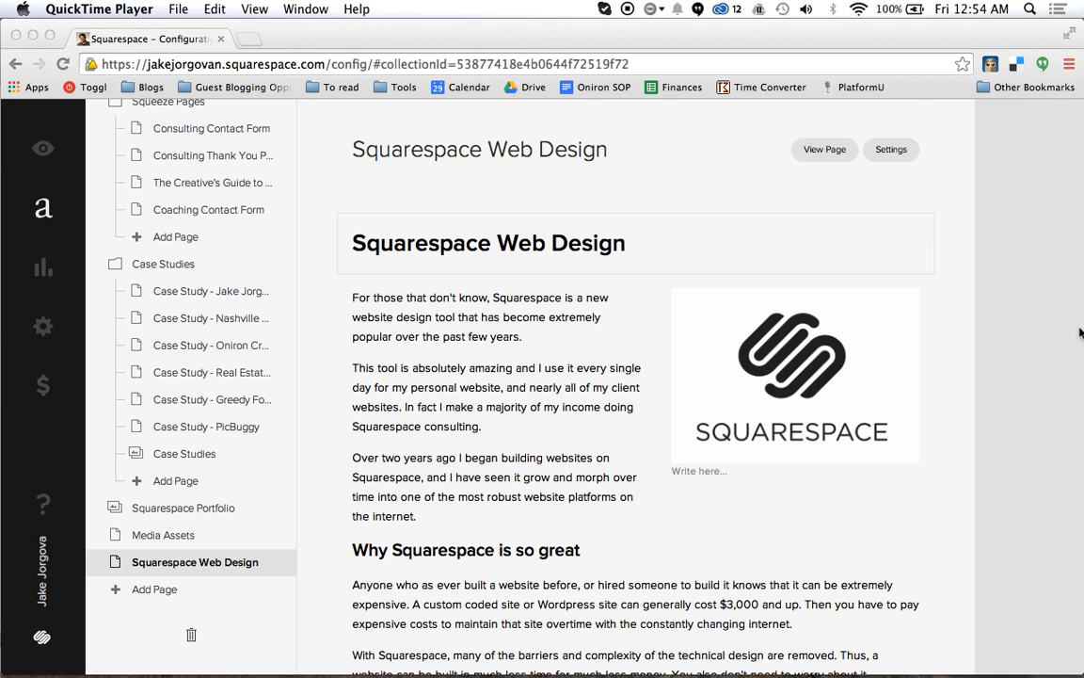
mouse_move(993, 316)
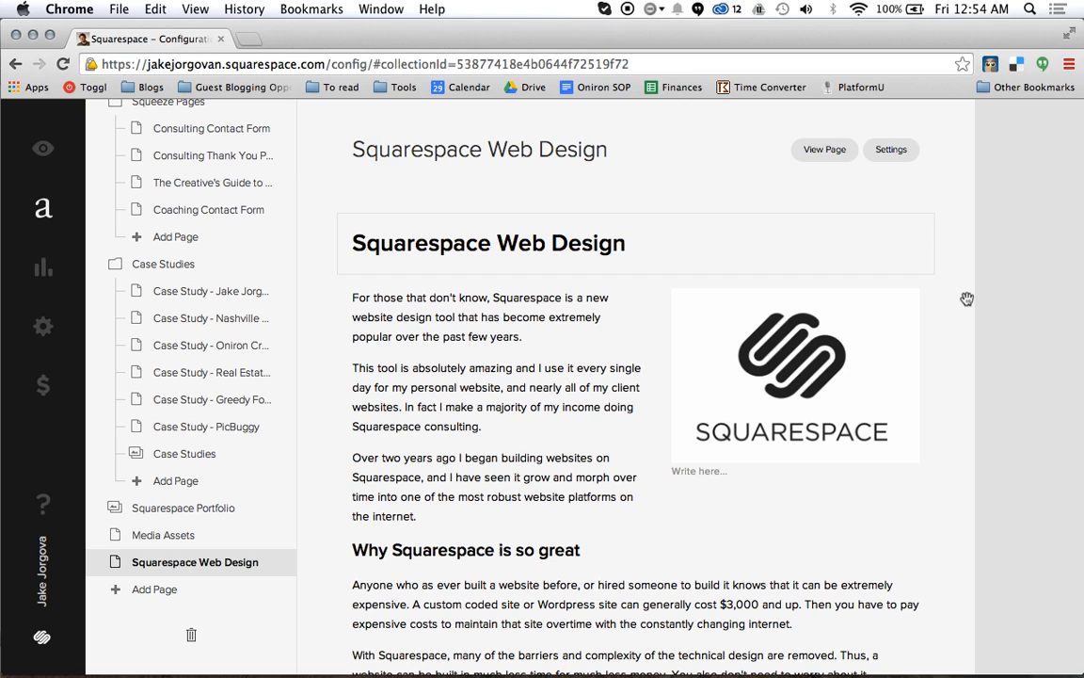
mouse_move(910, 334)
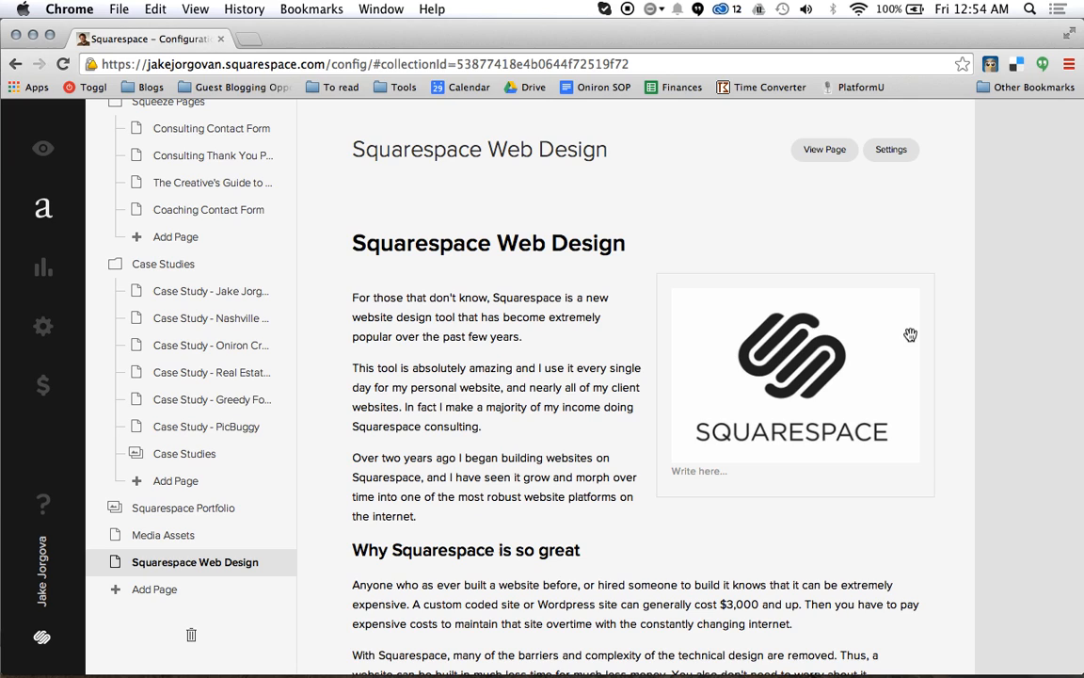
mouse_move(757, 290)
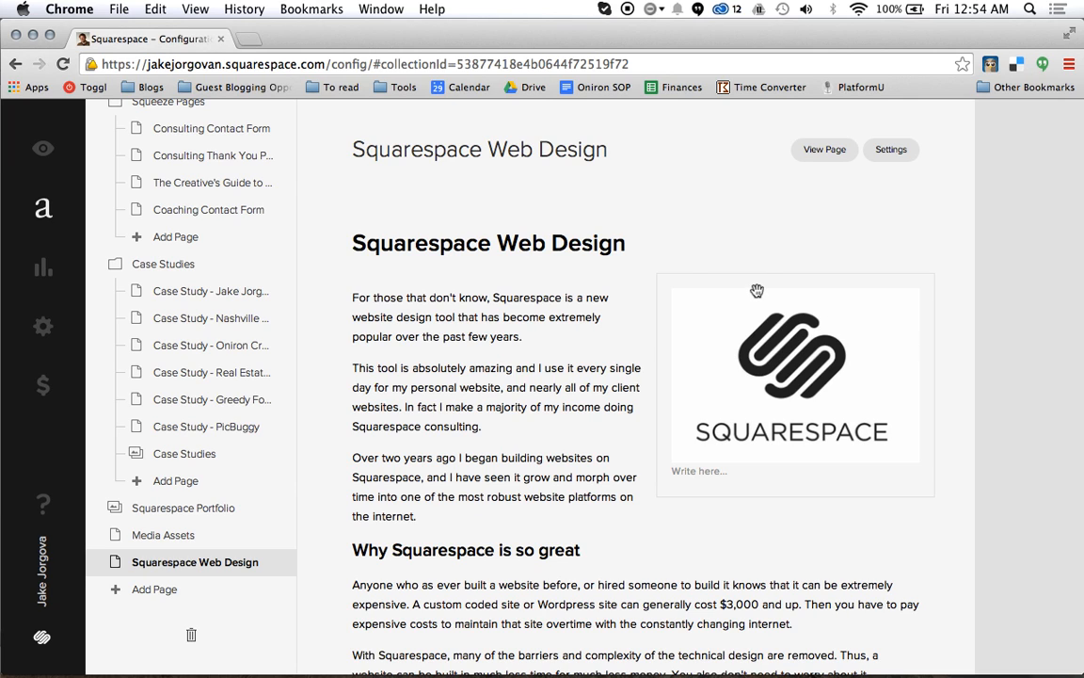
mouse_move(698, 288)
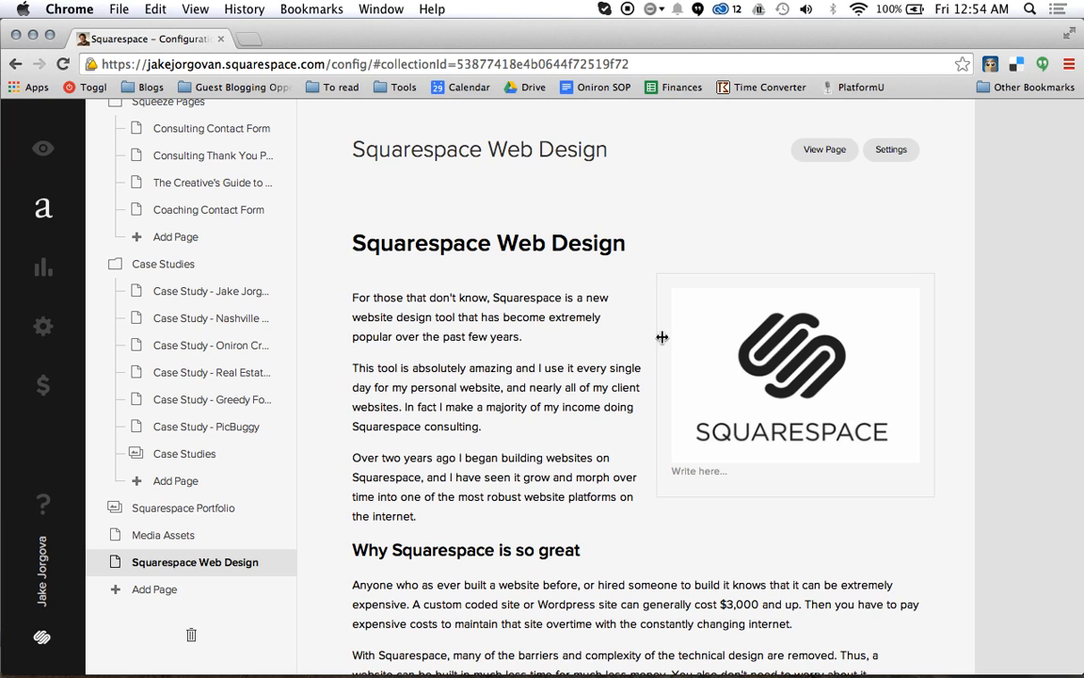
mouse_move(708, 341)
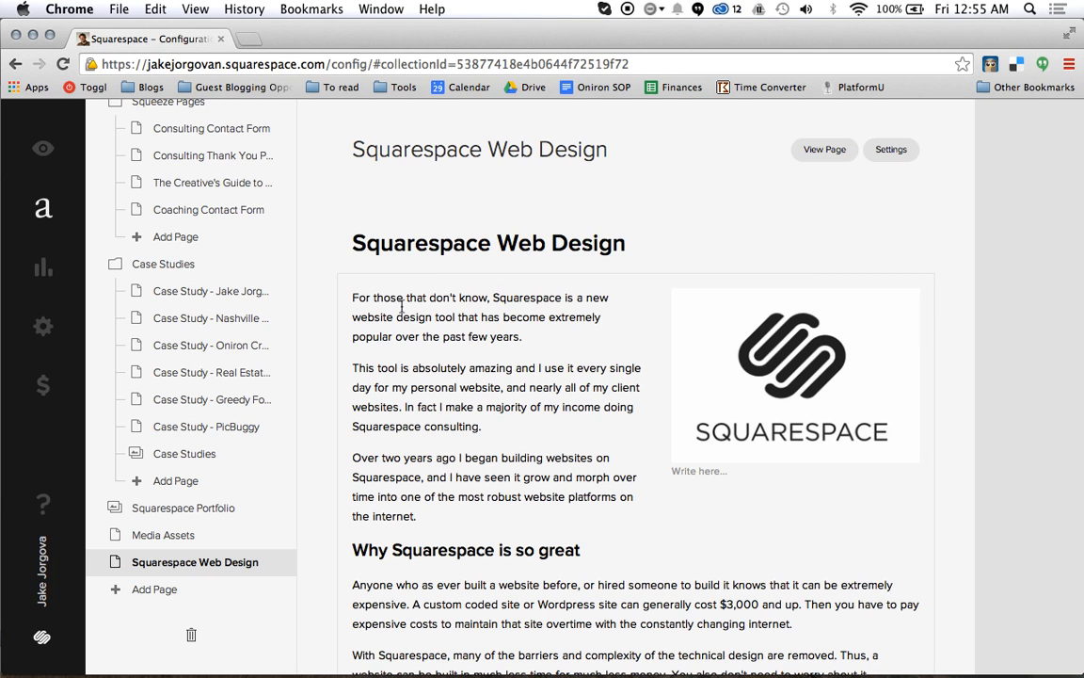
Step: Enter editing in the intro text block, marking an insertion spot between its first two paragraphs
scroll("down", 3)
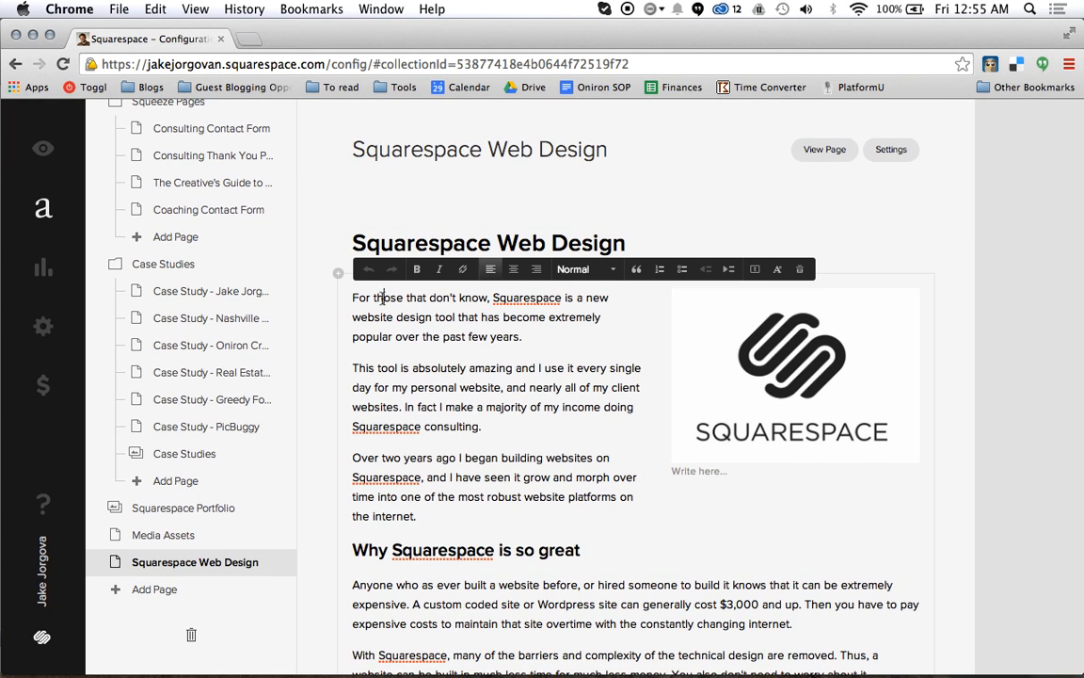
left_click_drag(380, 297, 425, 317)
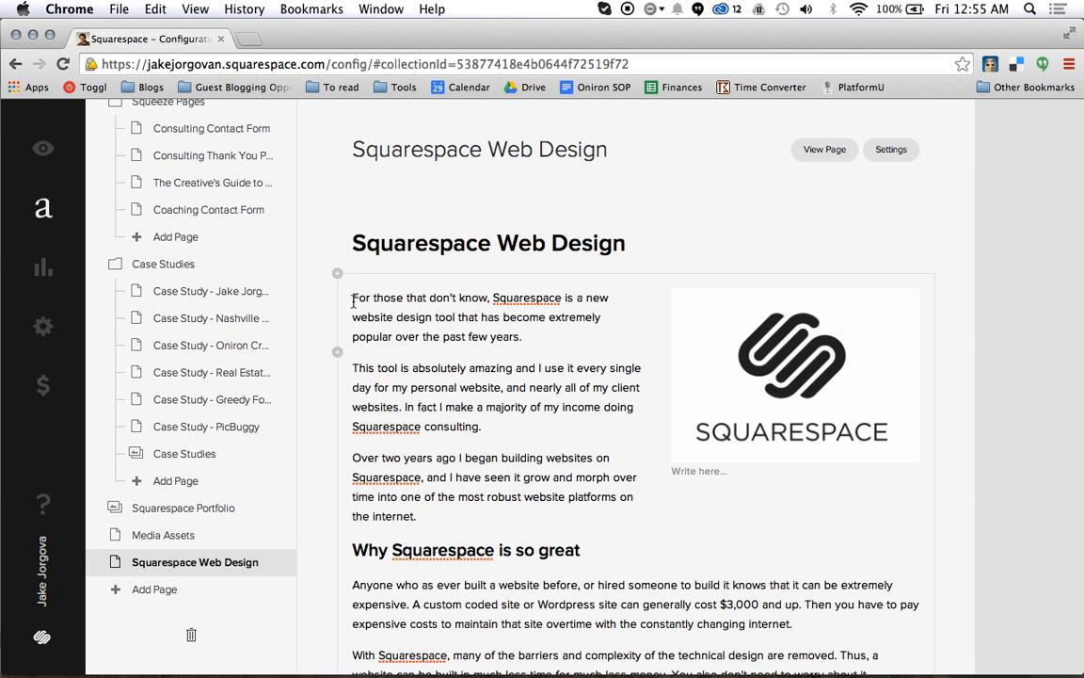
left_click(525, 338)
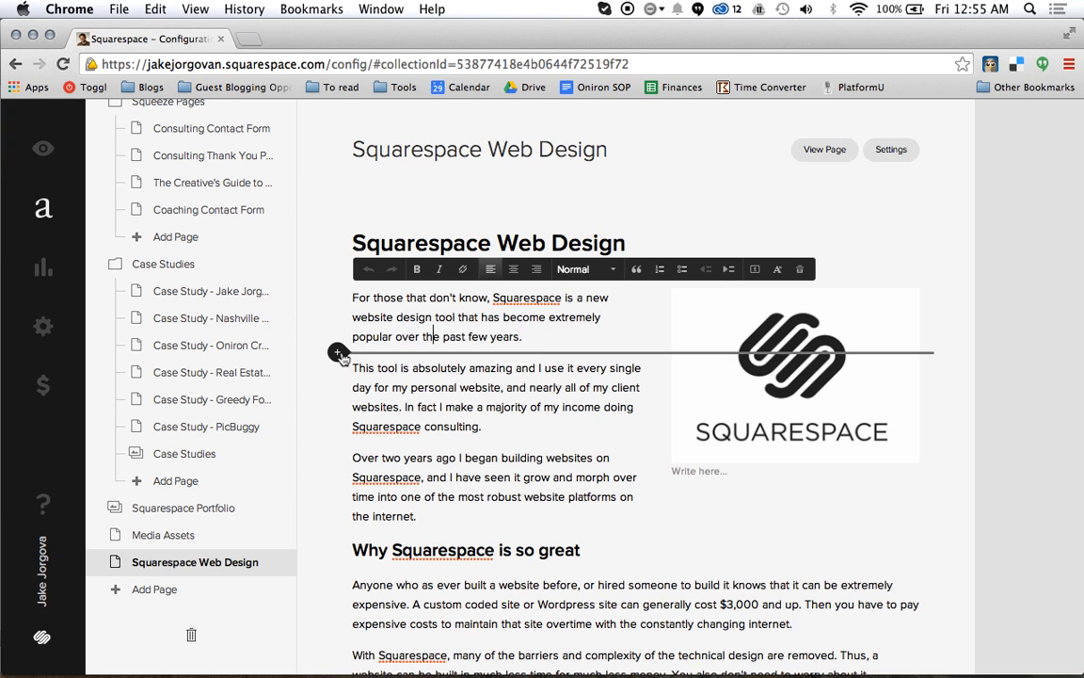
scroll("down", 3)
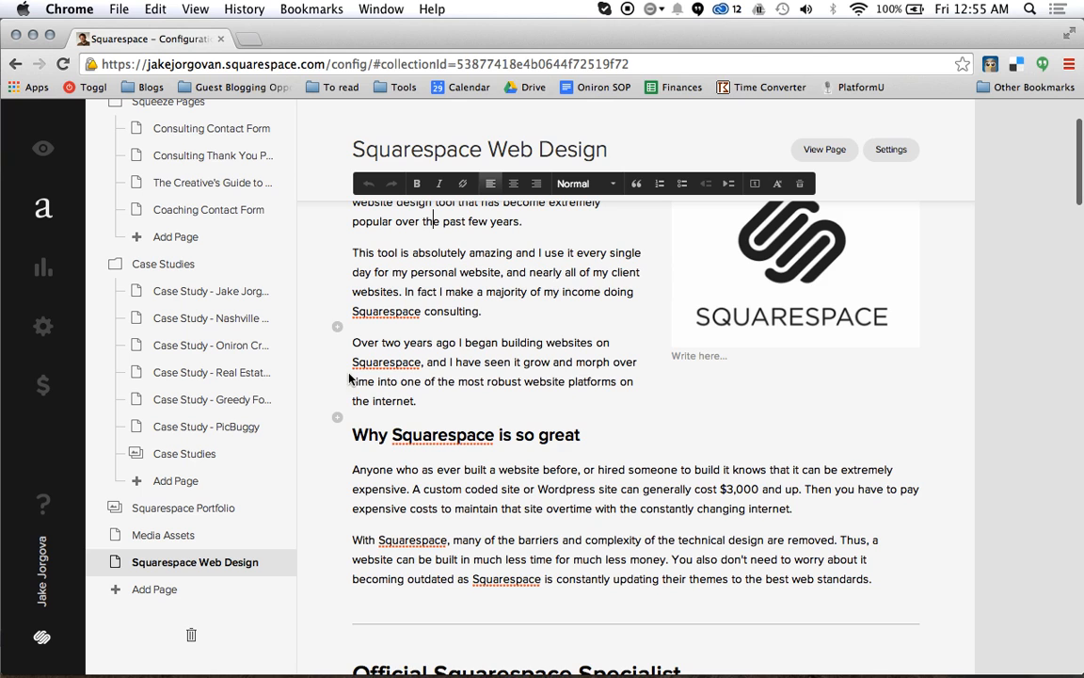
scroll("down", 3)
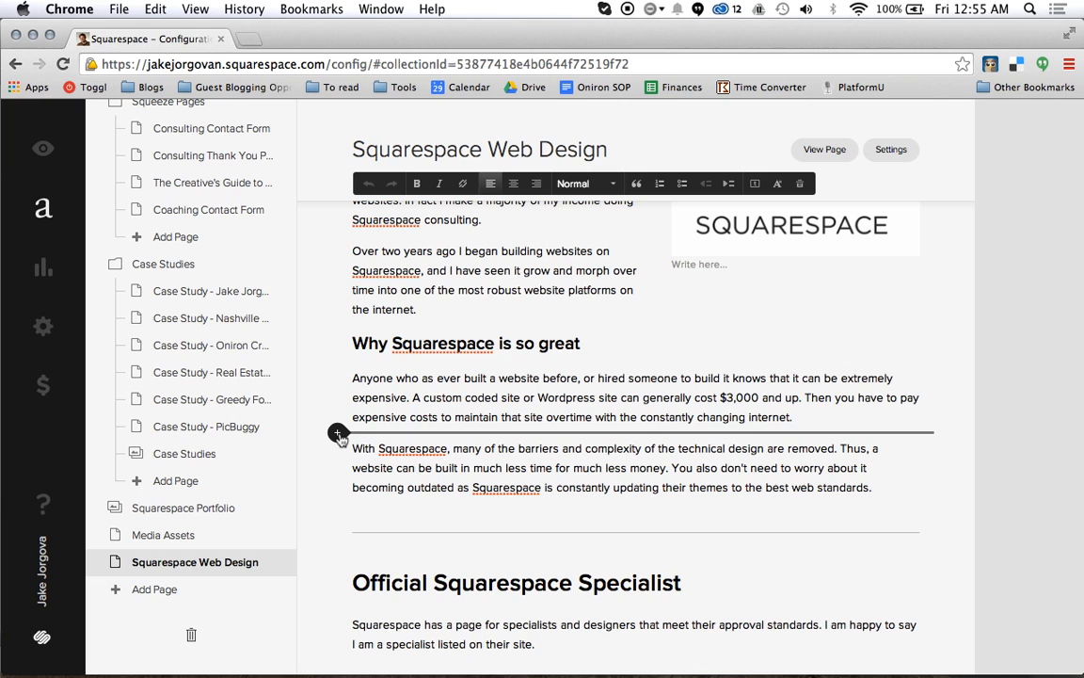
mouse_move(339, 447)
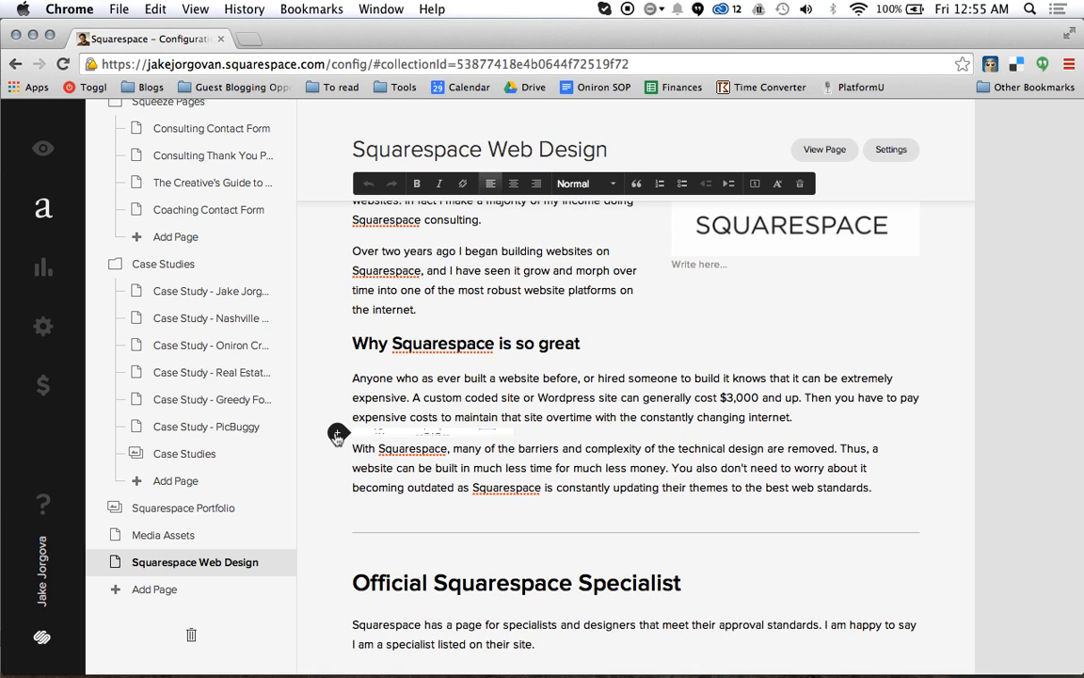
Step: Insert an Image block from the block menu between the 'Why Squarespace is so great' paragraphs
left_click(338, 432)
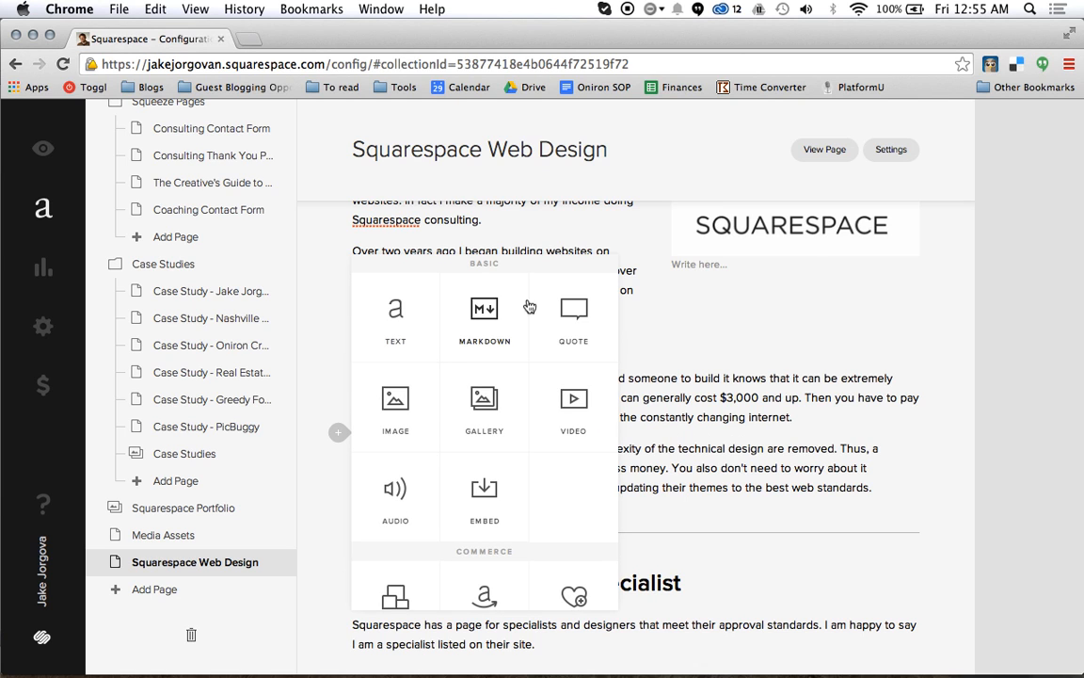
scroll("down", 3)
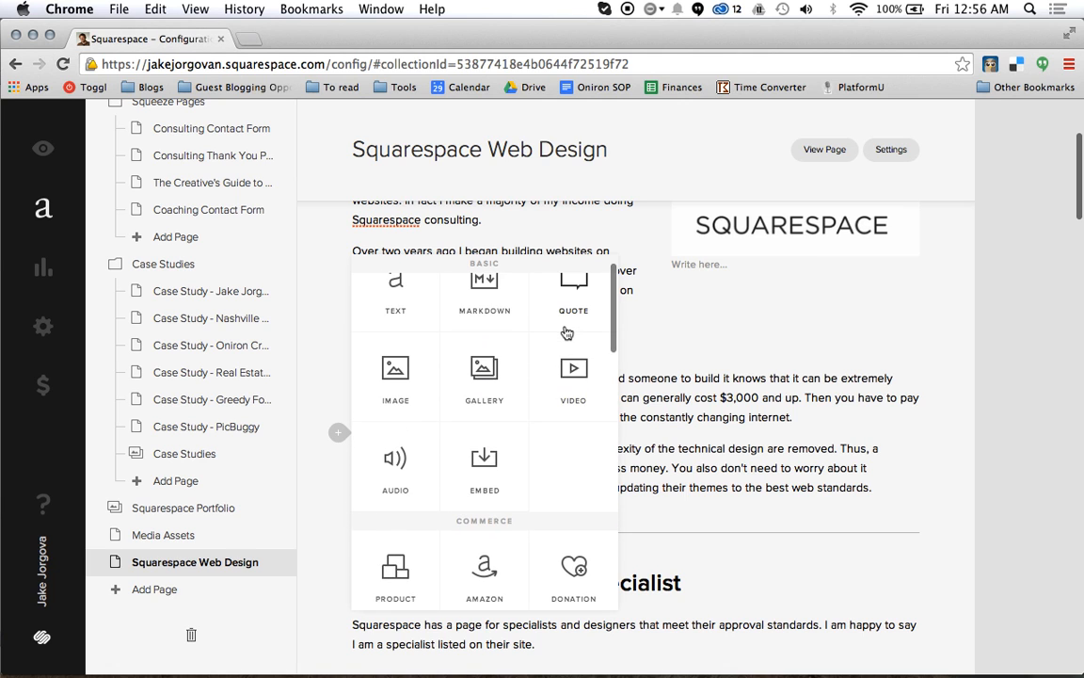
scroll("down", 3)
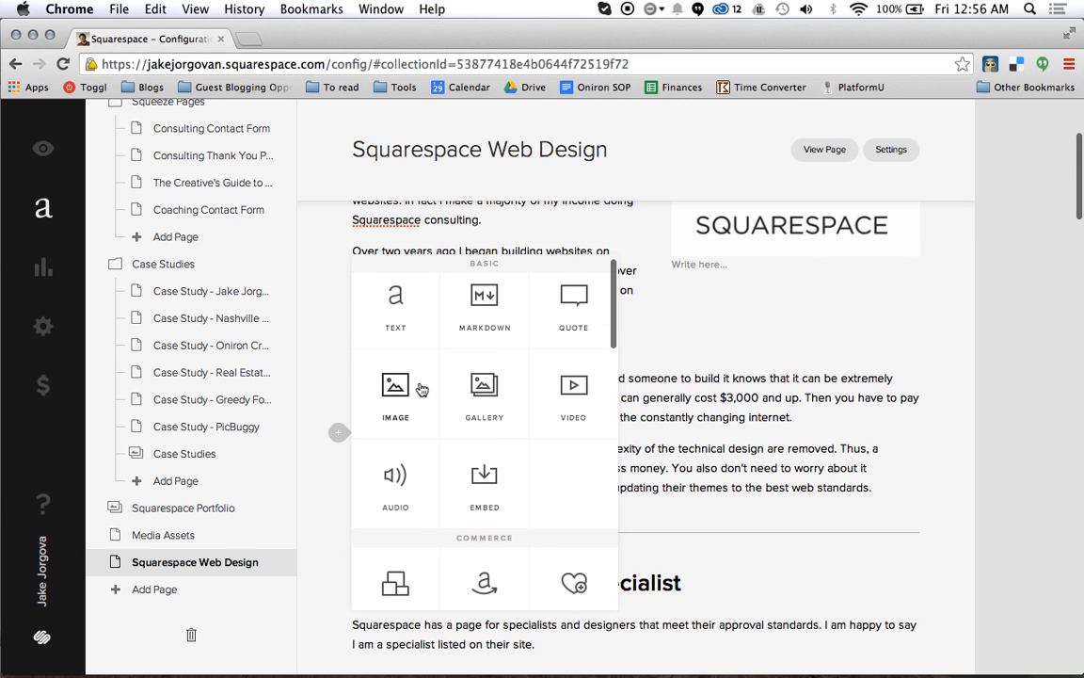
left_click(396, 385)
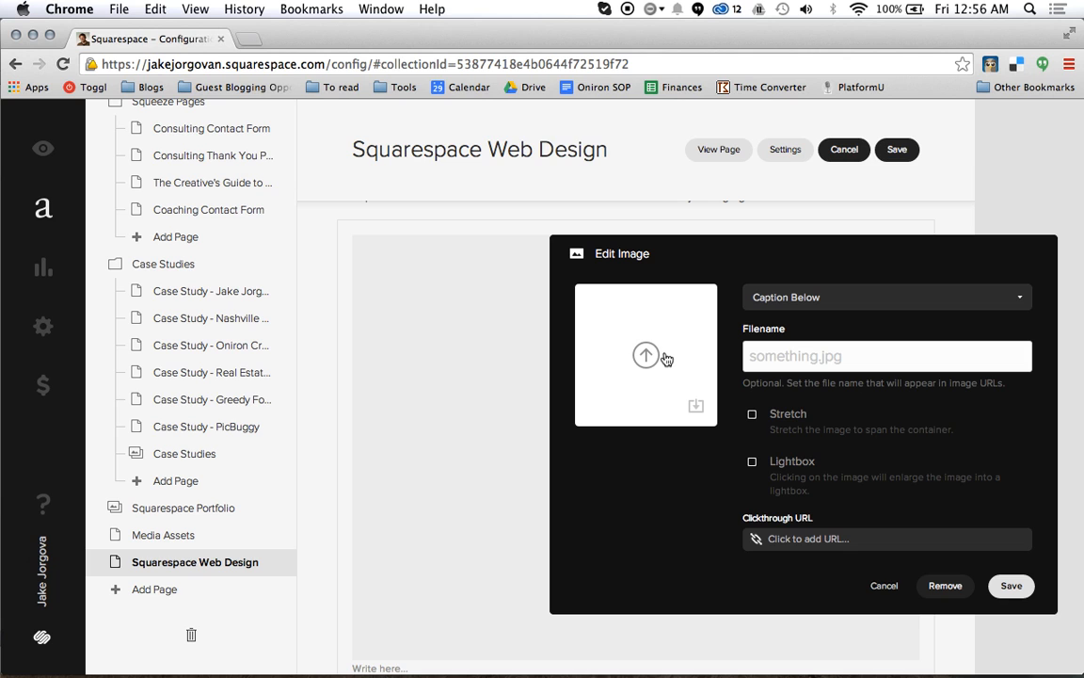
Step: Cancel the image upload, then remove the empty image block and confirm the deletion
left_click(646, 354)
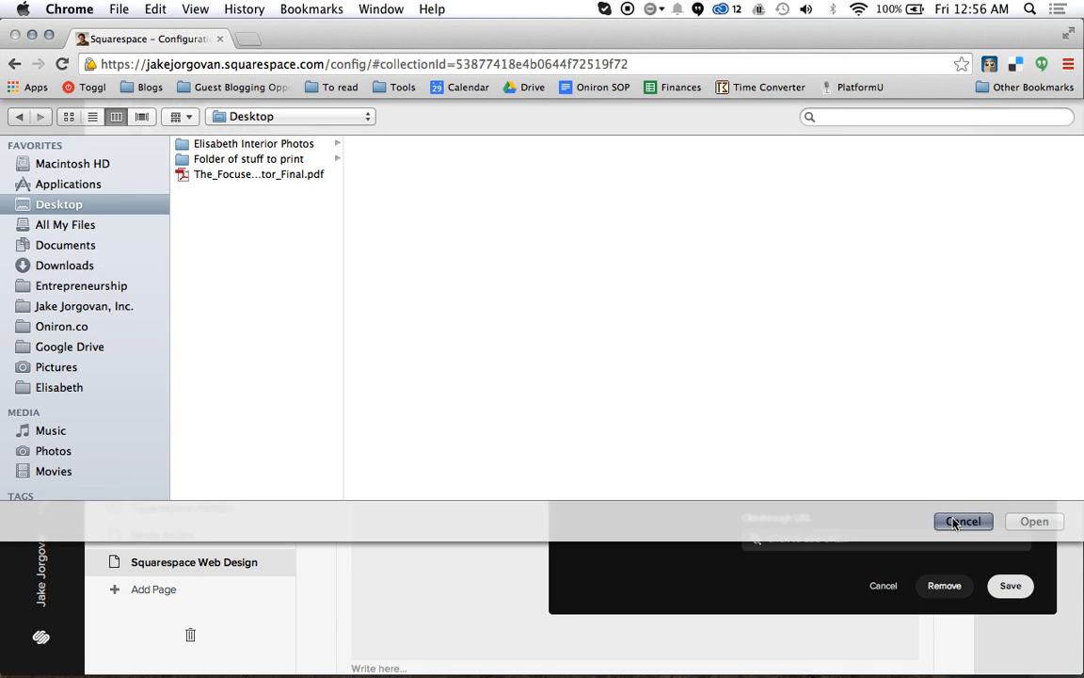
left_click(963, 521)
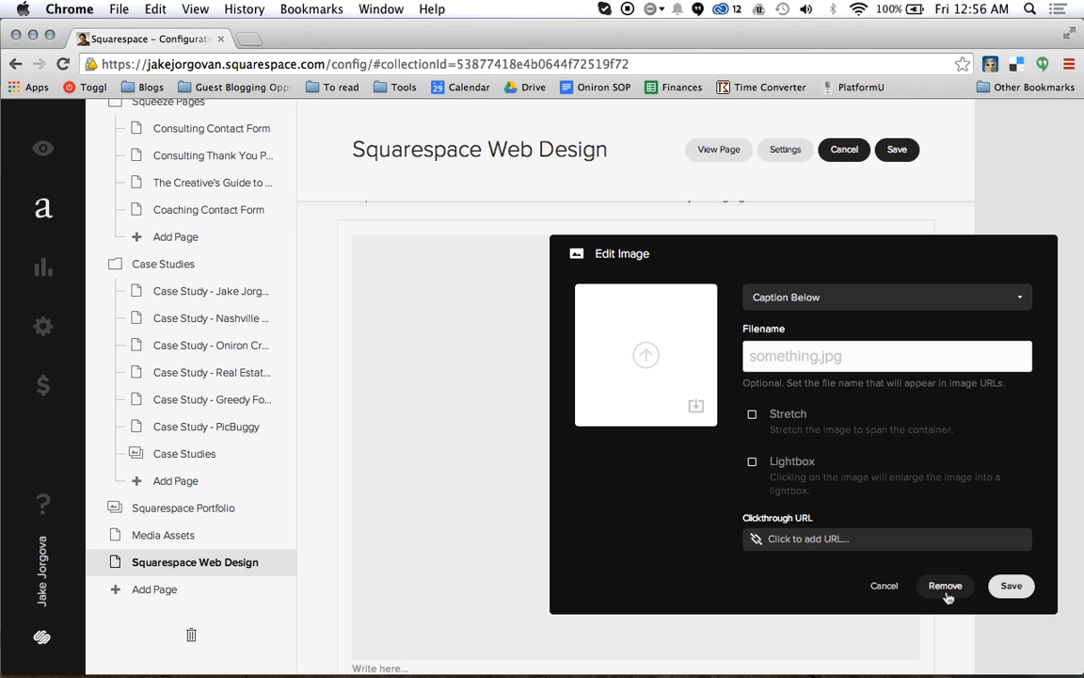
mouse_move(948, 598)
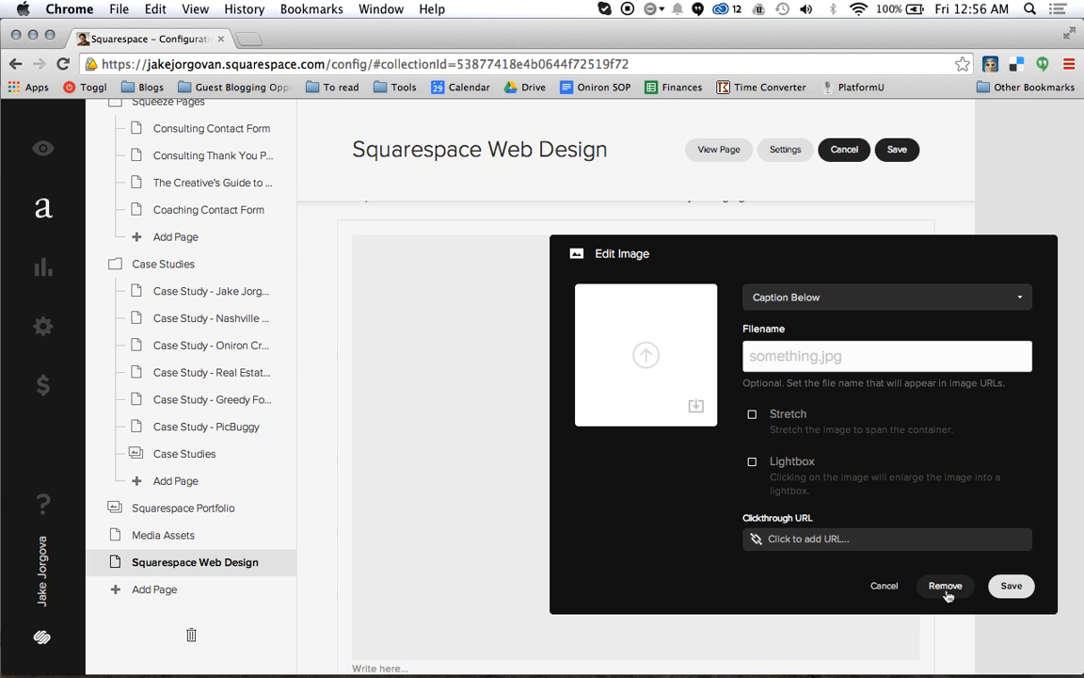
left_click(945, 585)
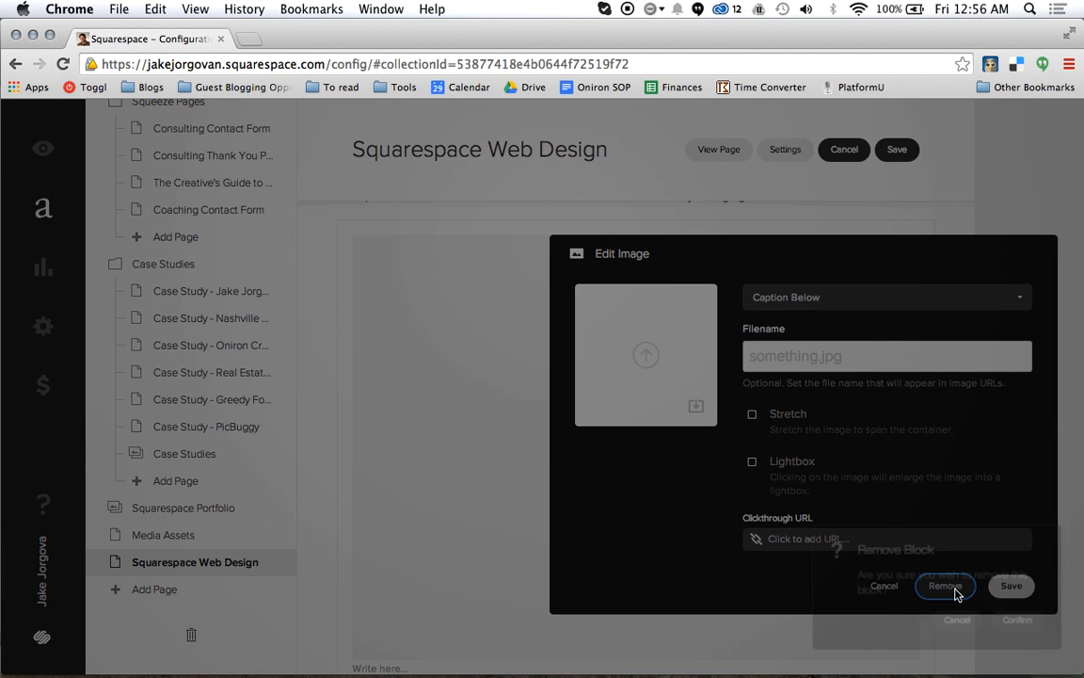
left_click(945, 585)
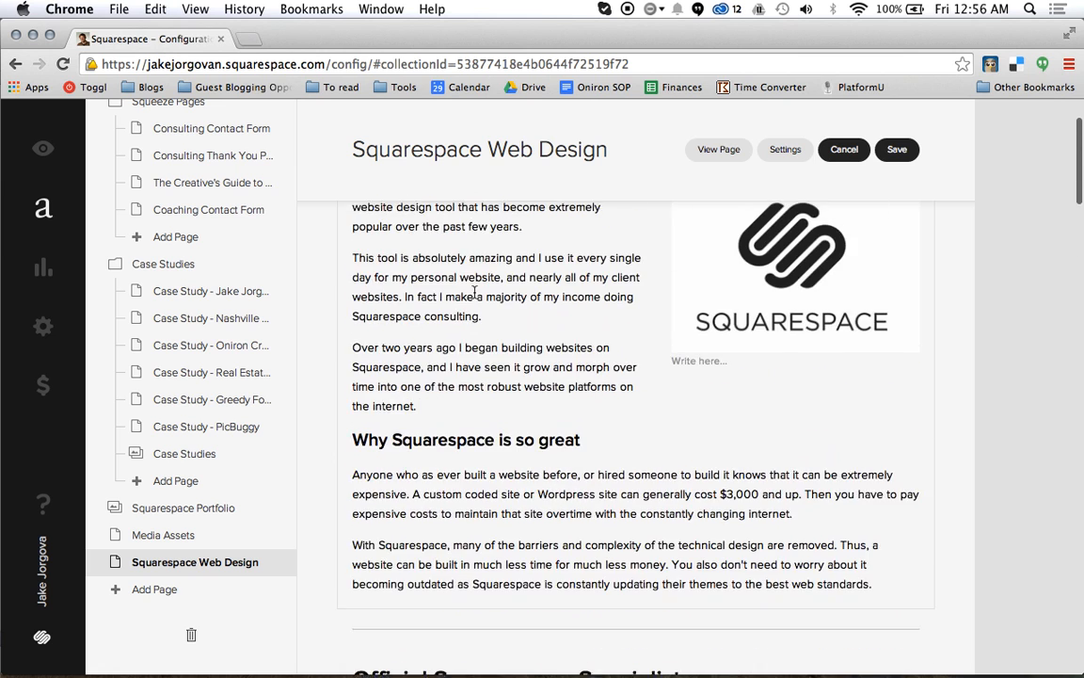
Step: Move the logo image block out of the right column, with intro paragraphs wrapping beside it
scroll("down", 3)
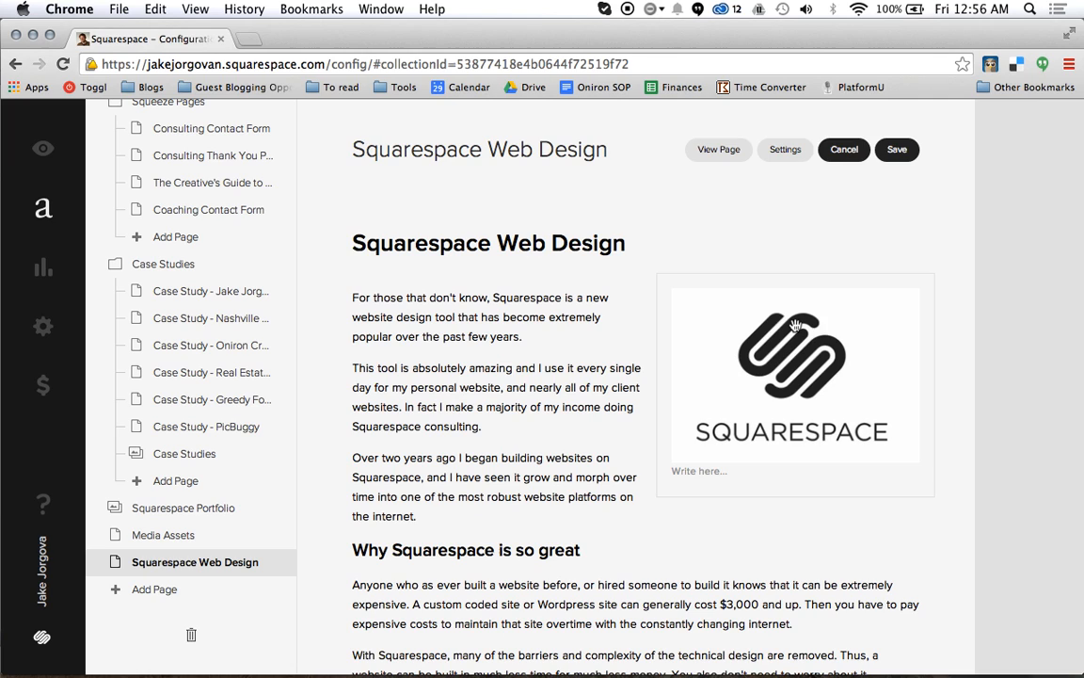
mouse_move(845, 350)
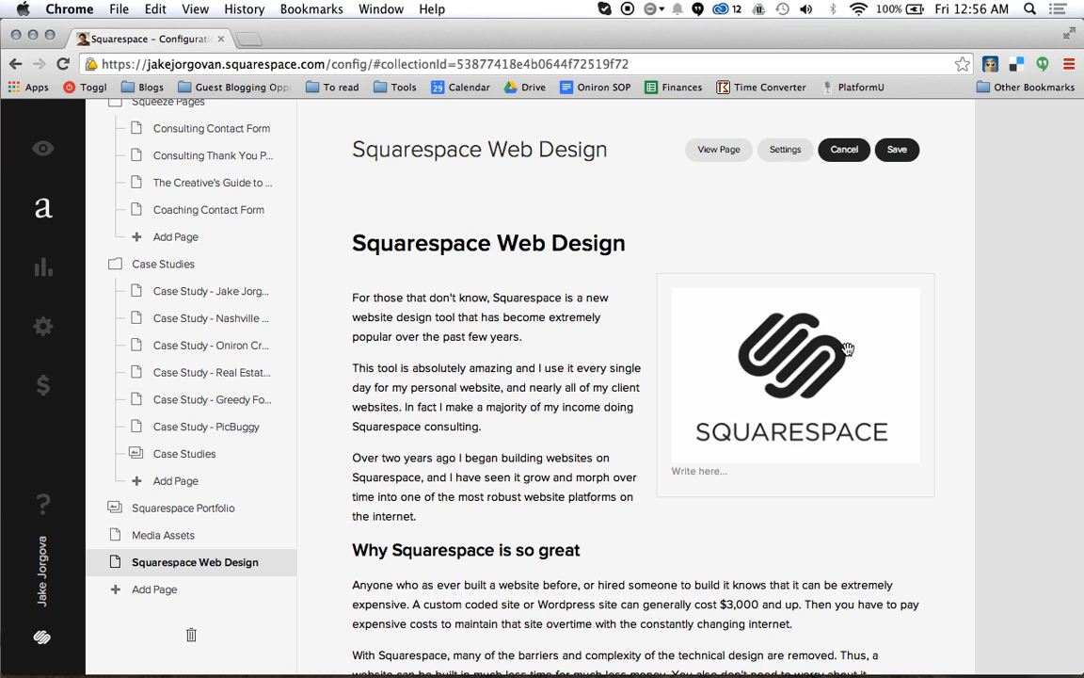
mouse_move(737, 350)
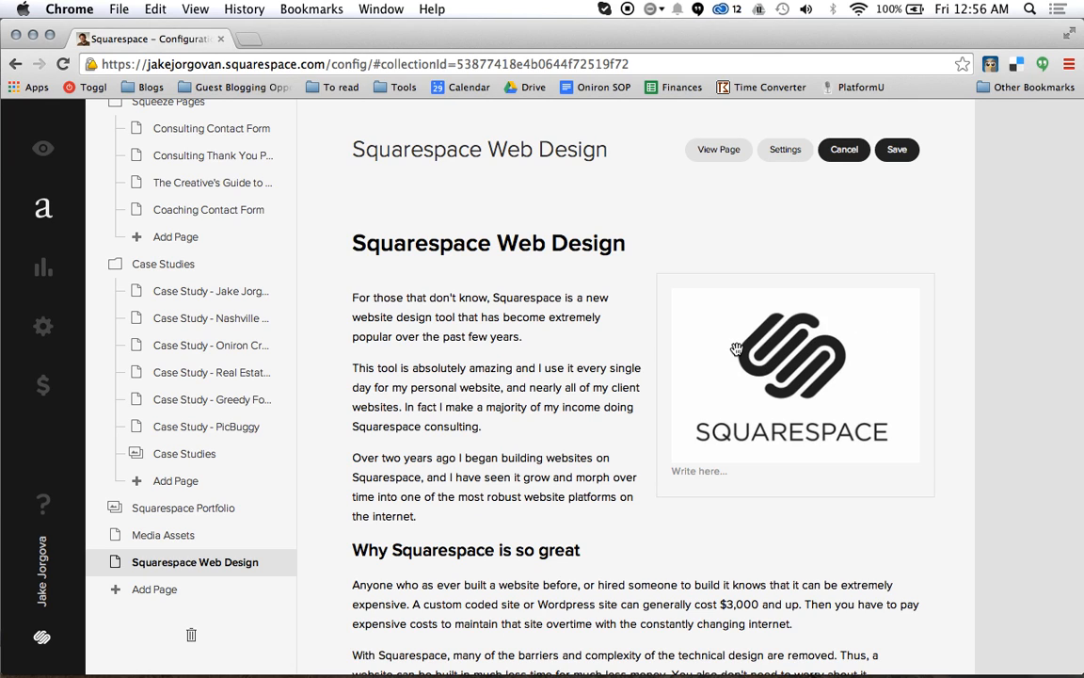
mouse_move(813, 339)
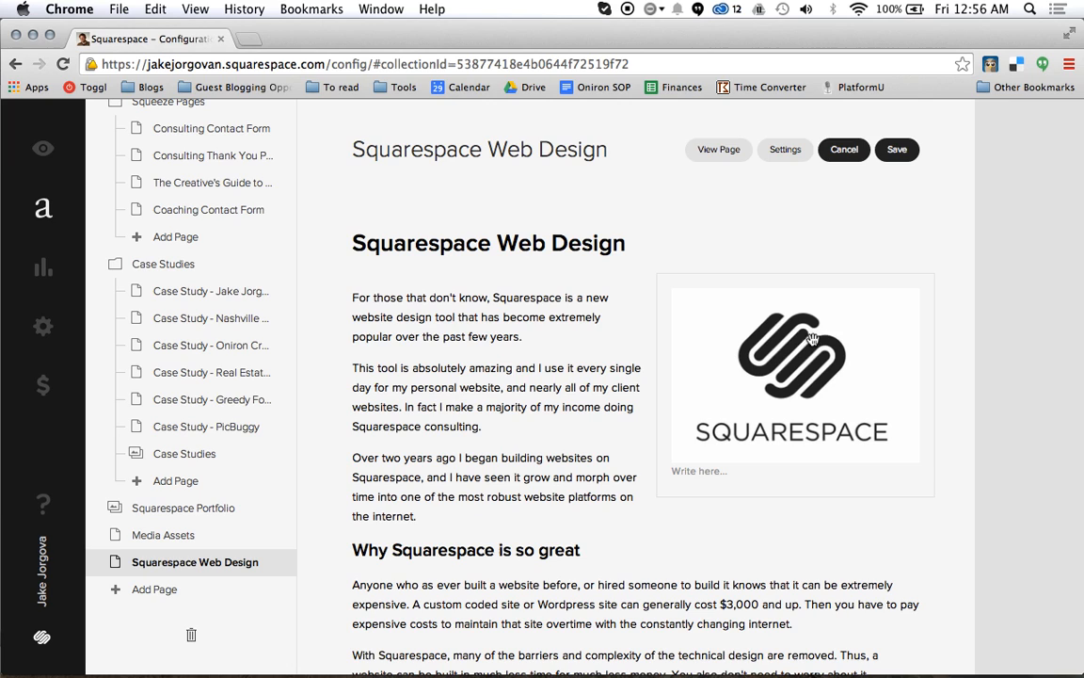
mouse_move(845, 341)
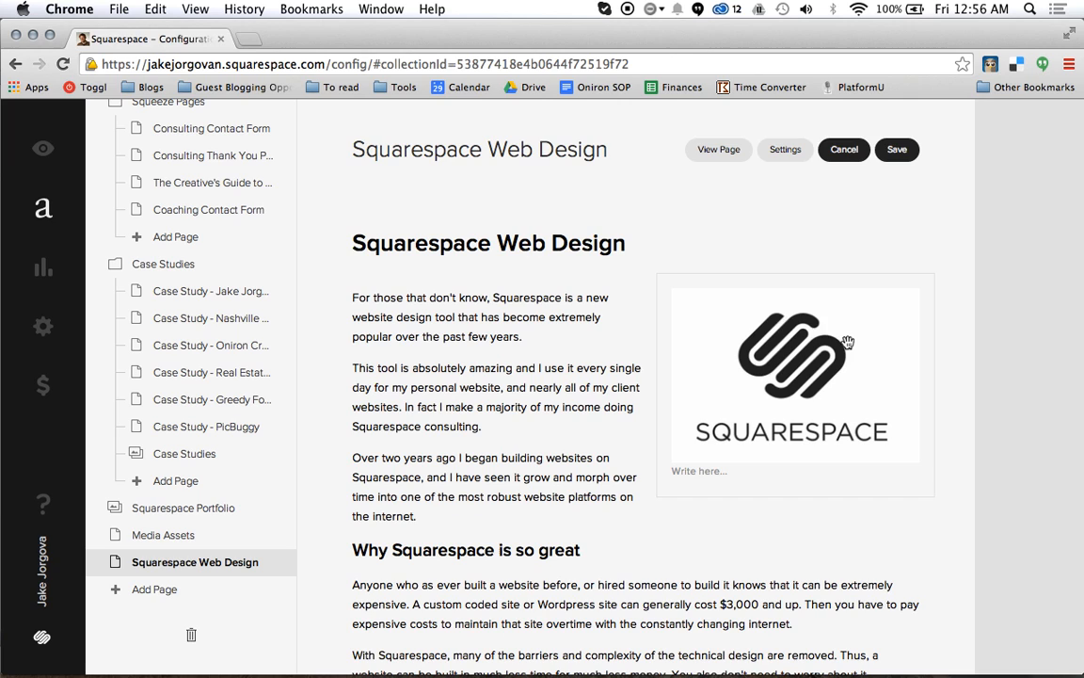
mouse_move(853, 297)
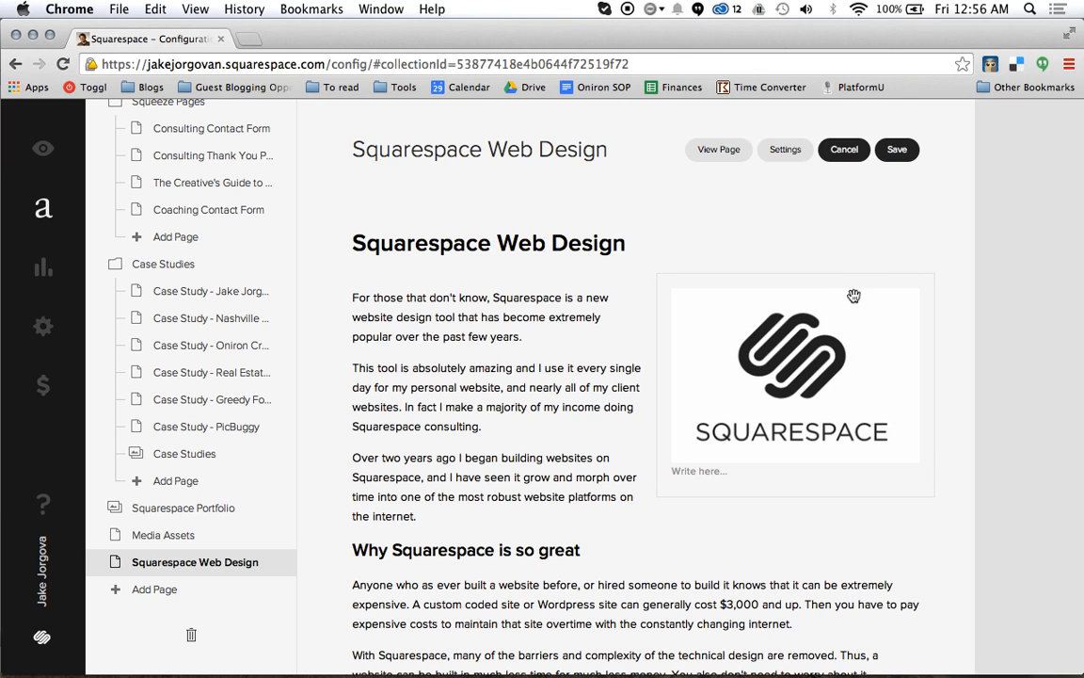
mouse_move(865, 331)
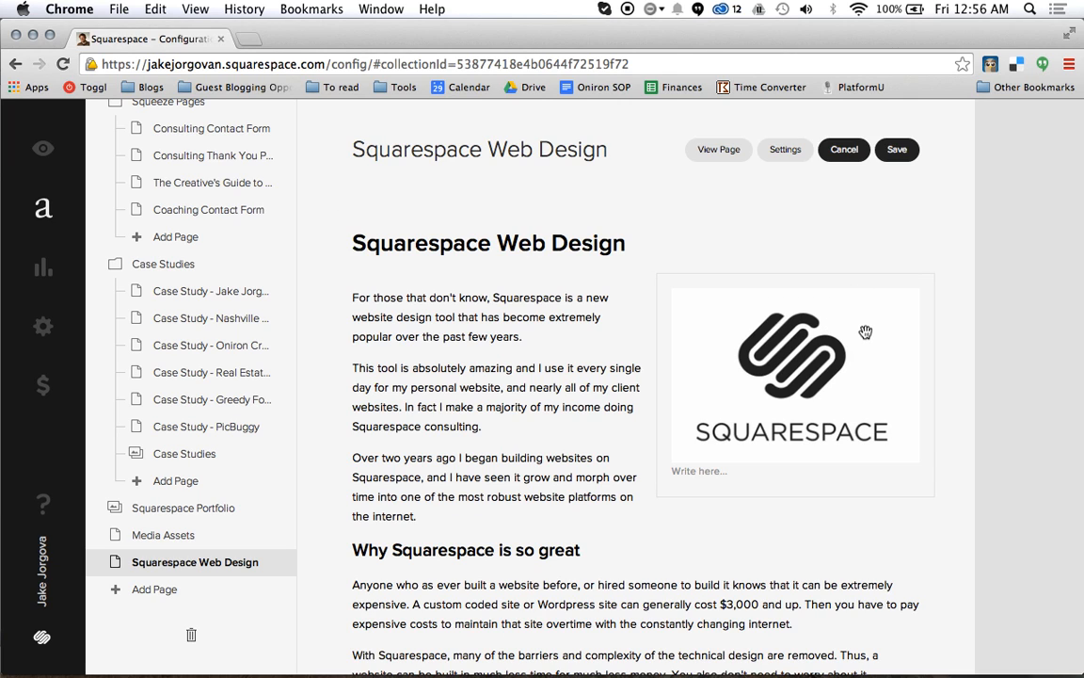
left_click(791, 374)
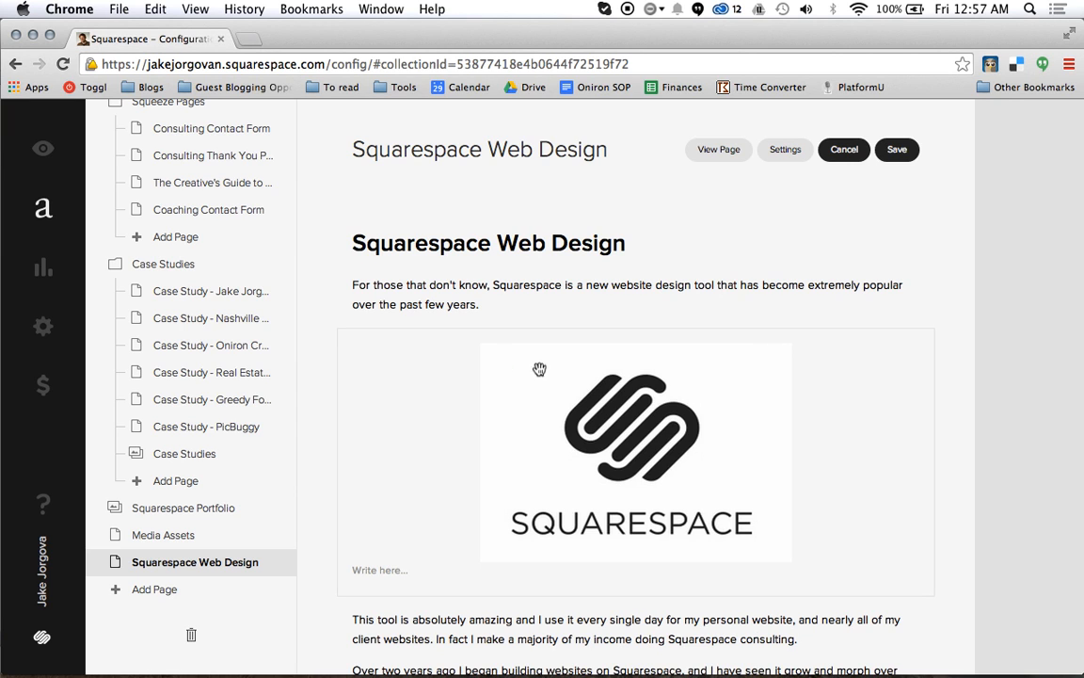
scroll("down", 3)
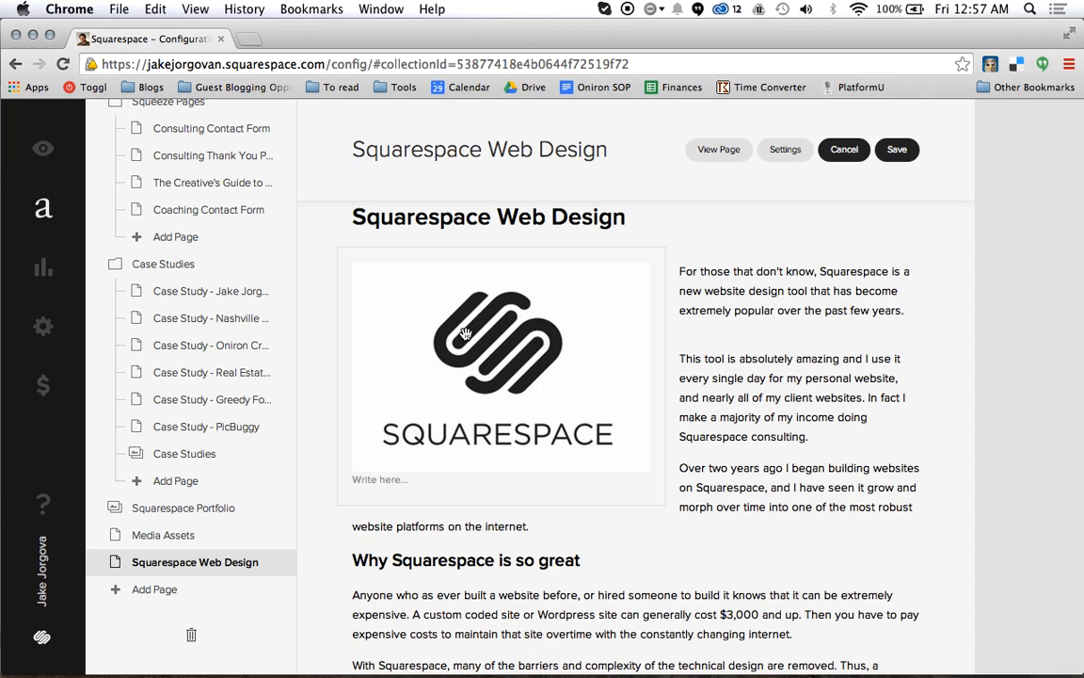
mouse_move(697, 302)
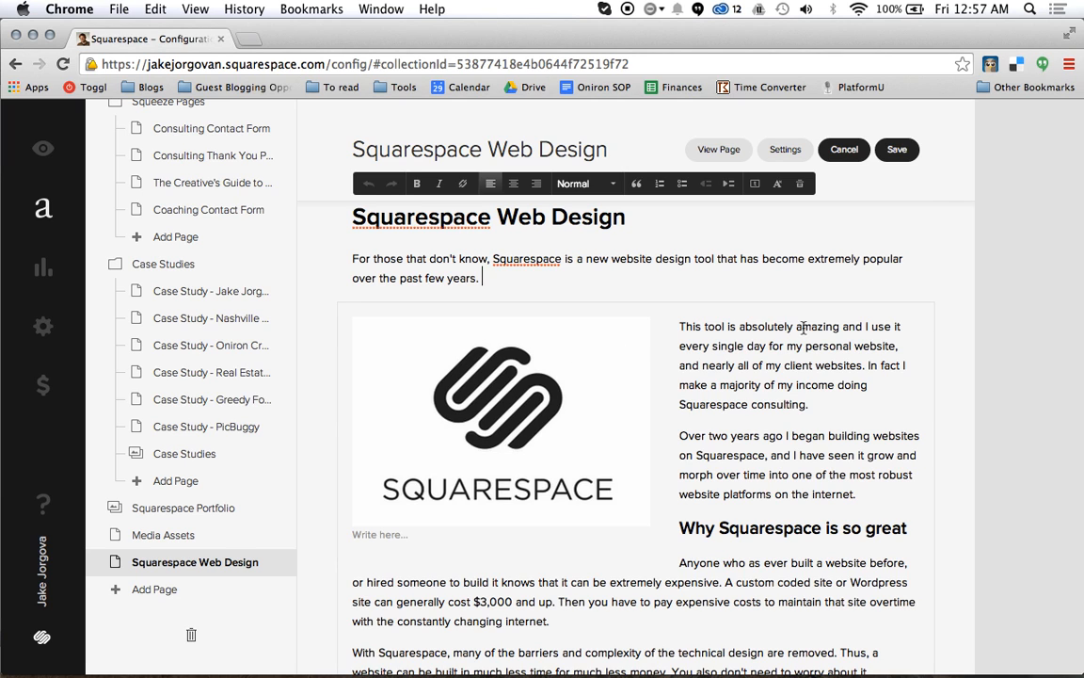
mouse_move(600, 400)
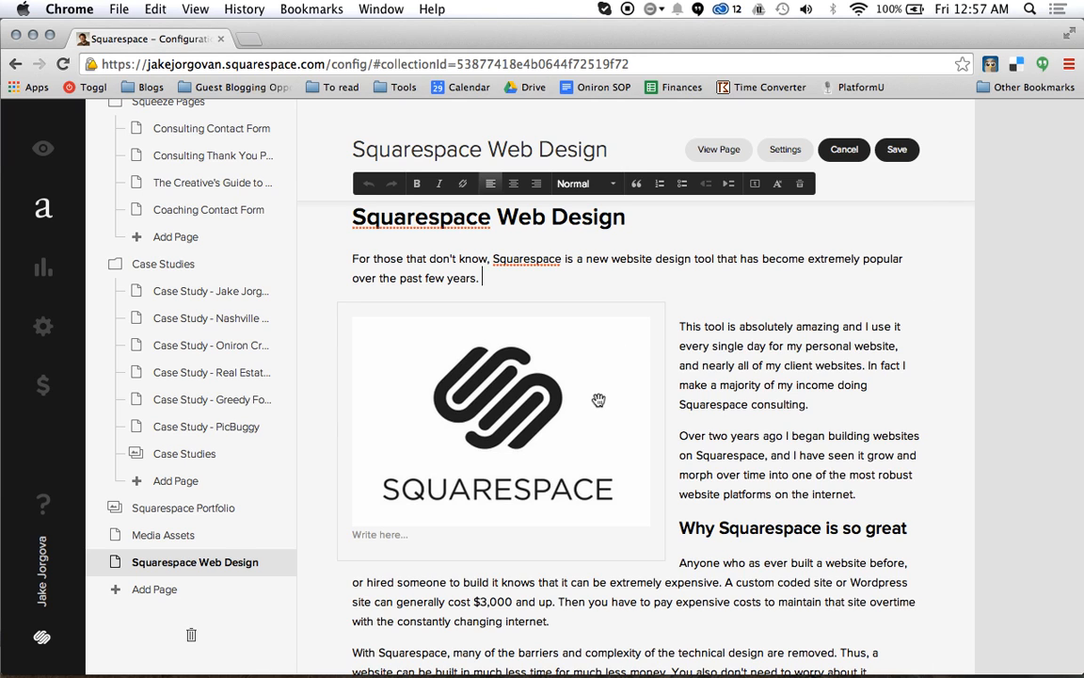
scroll("down", 3)
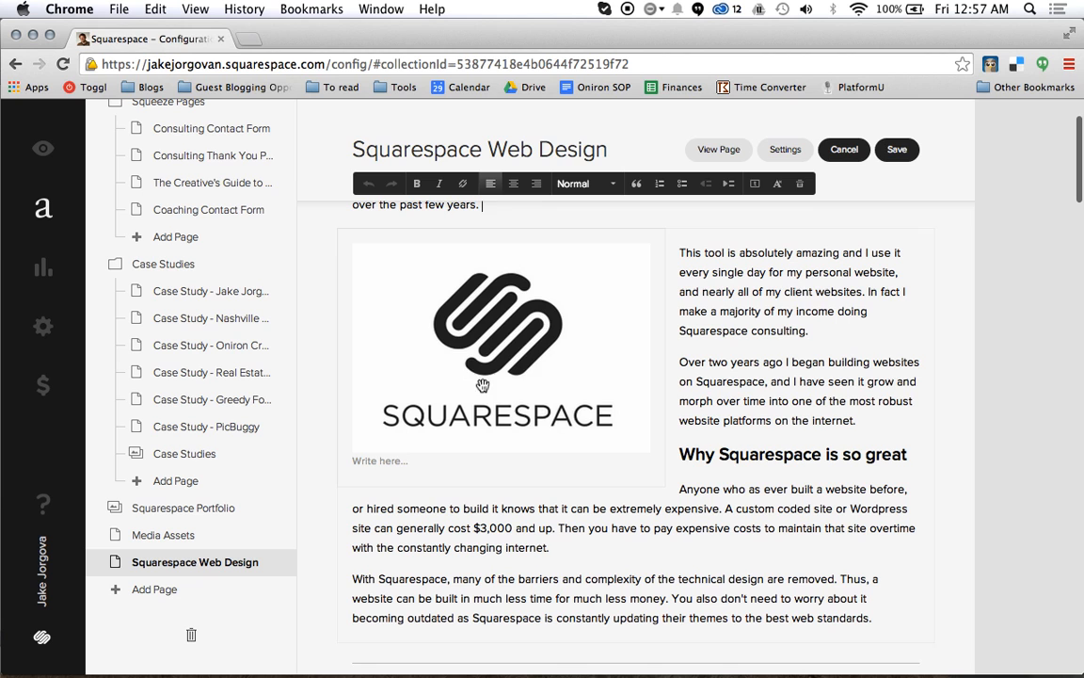
mouse_move(536, 365)
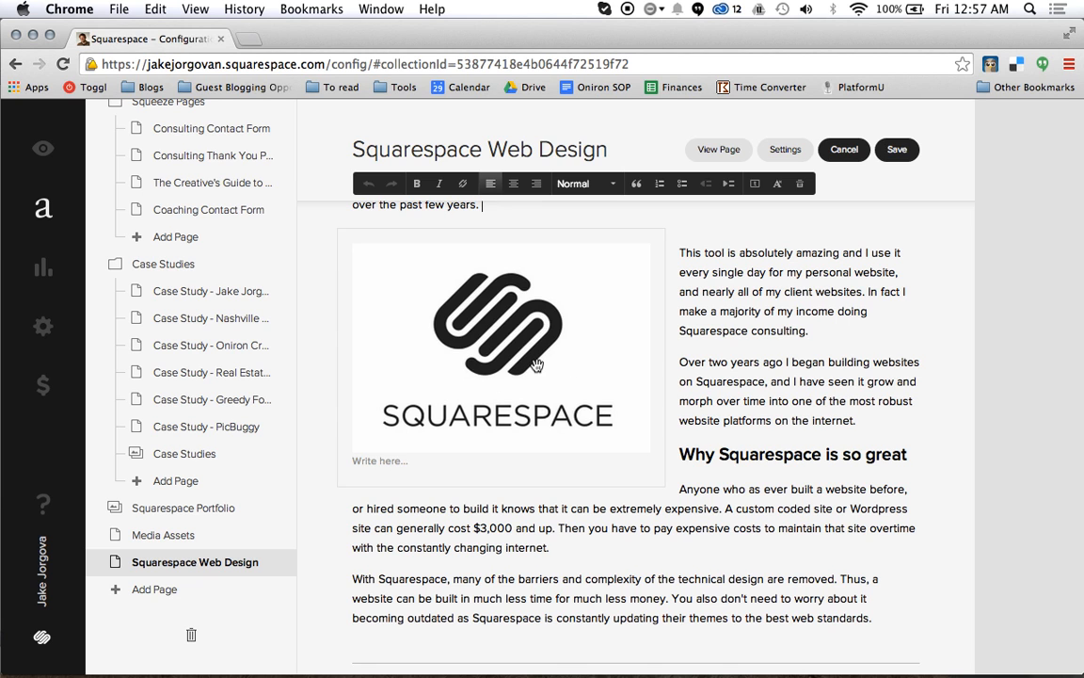
scroll("up", 3)
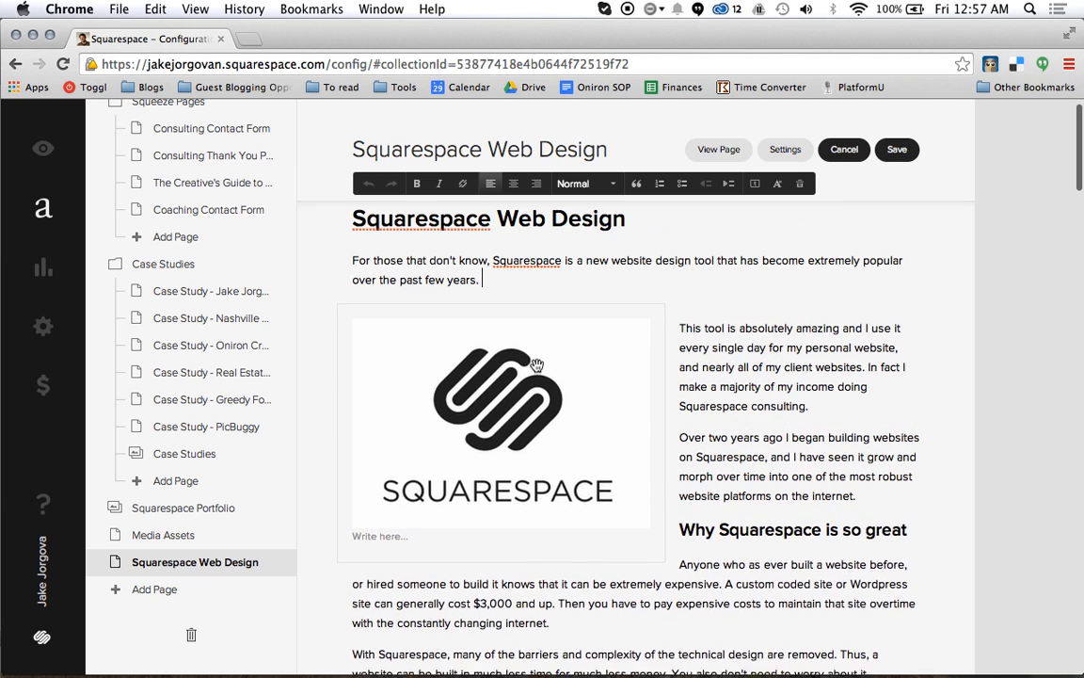
scroll("down", 3)
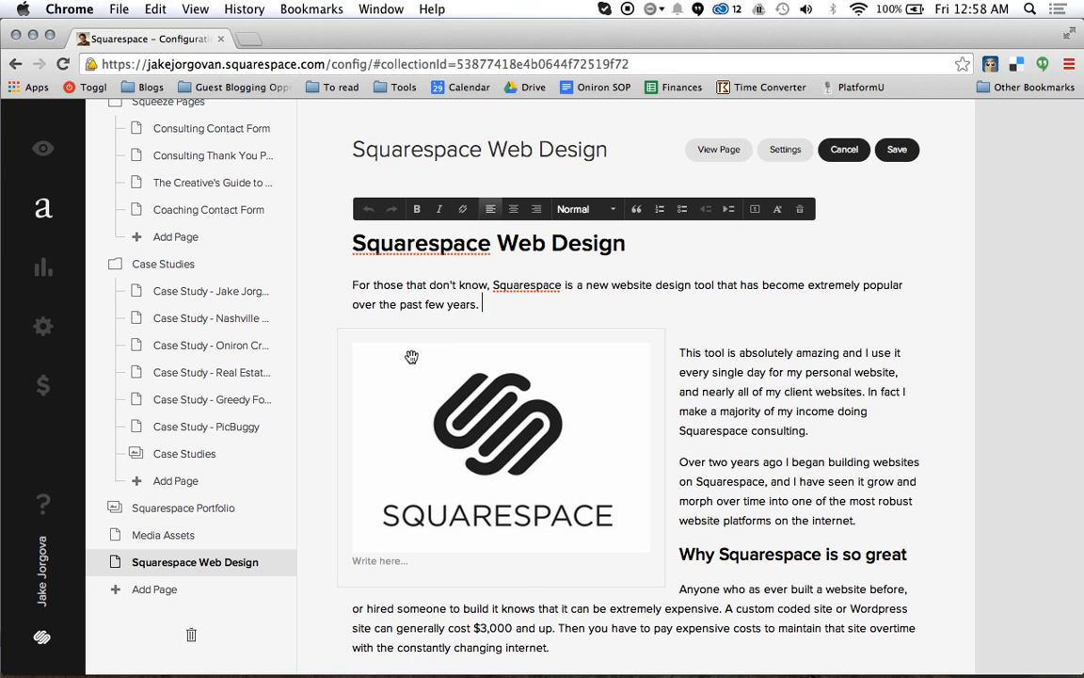
mouse_move(425, 377)
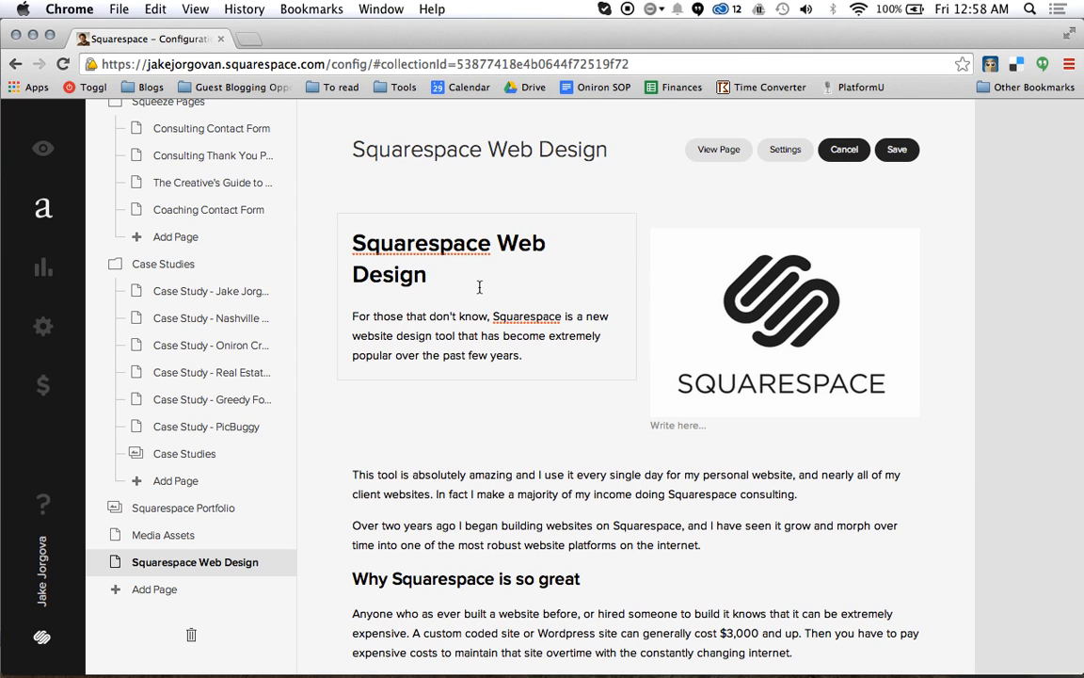
mouse_move(558, 355)
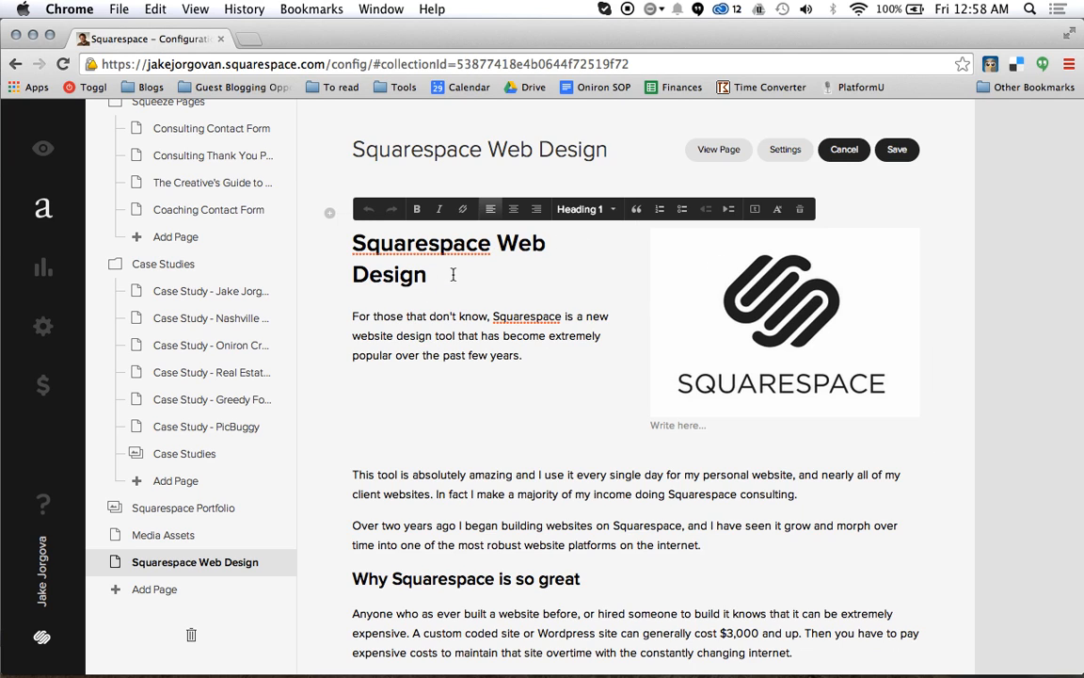
Step: Start editing the opening paragraph in its left column beside the logo
left_click(525, 355)
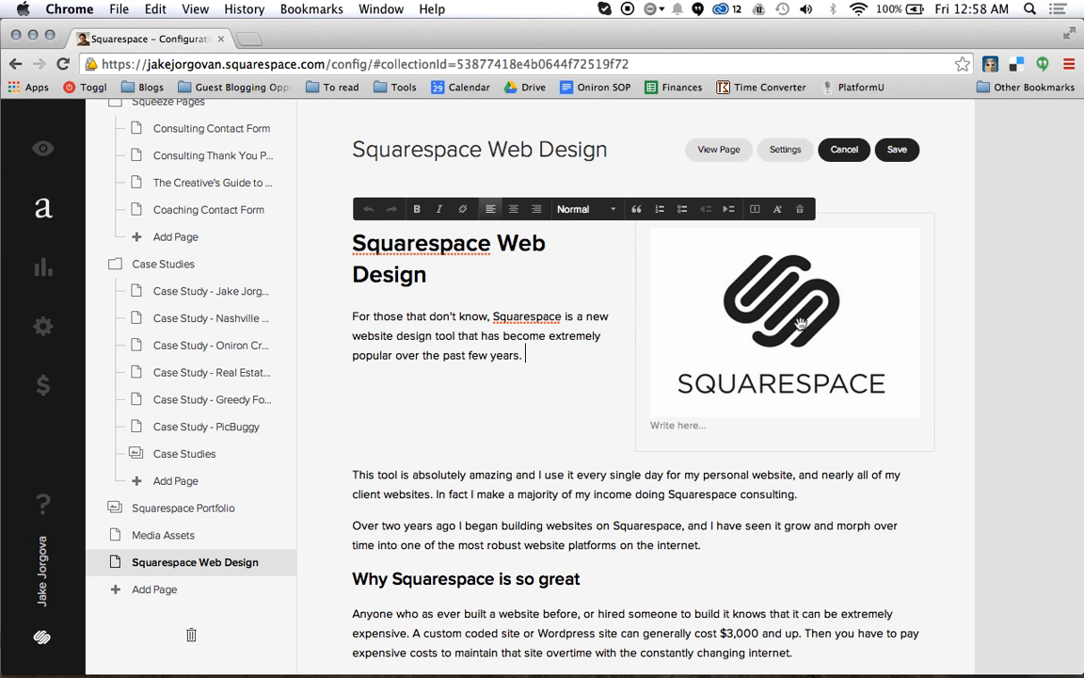
mouse_move(762, 318)
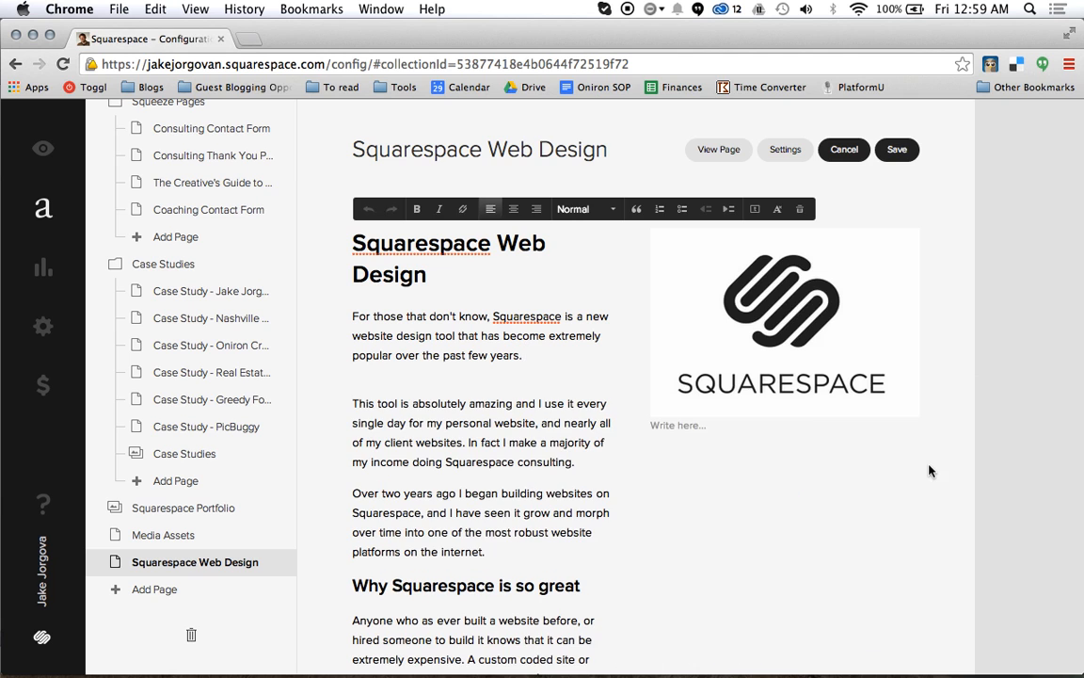
Step: Scroll down to review the page below the smaller right-column logo
scroll("down", 3)
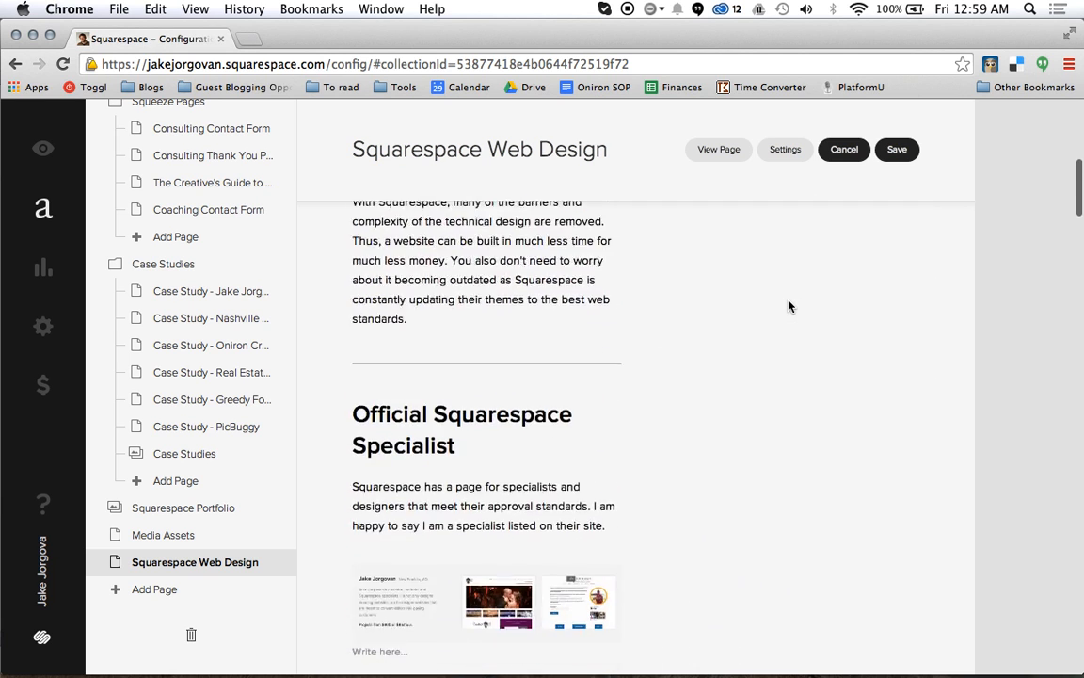
scroll("down", 3)
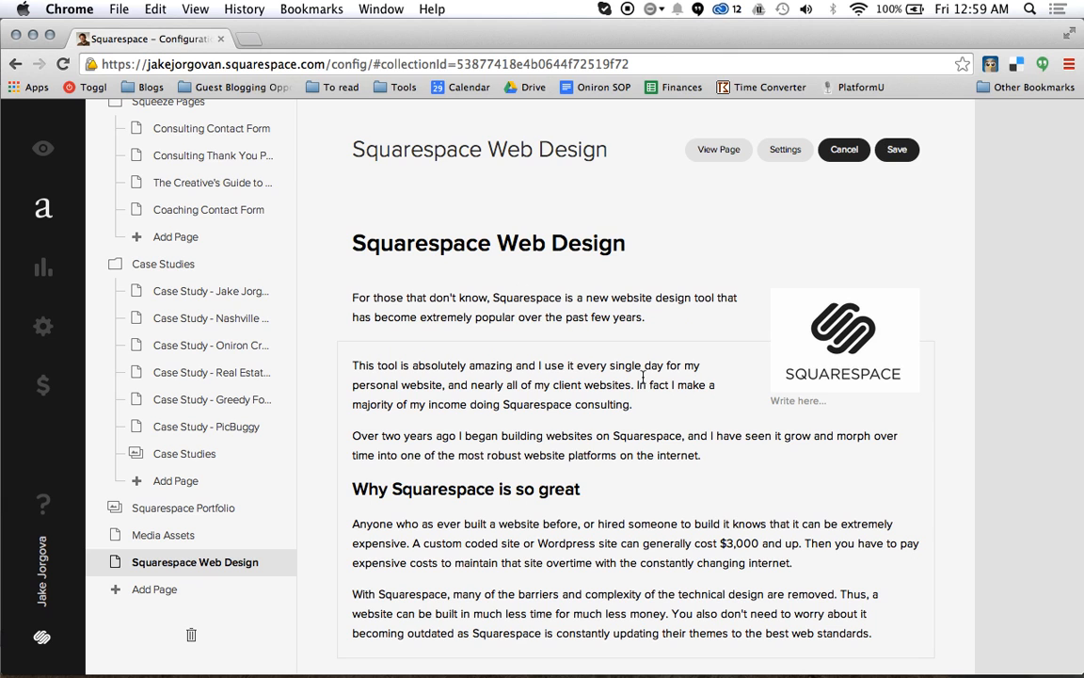
scroll("down", 3)
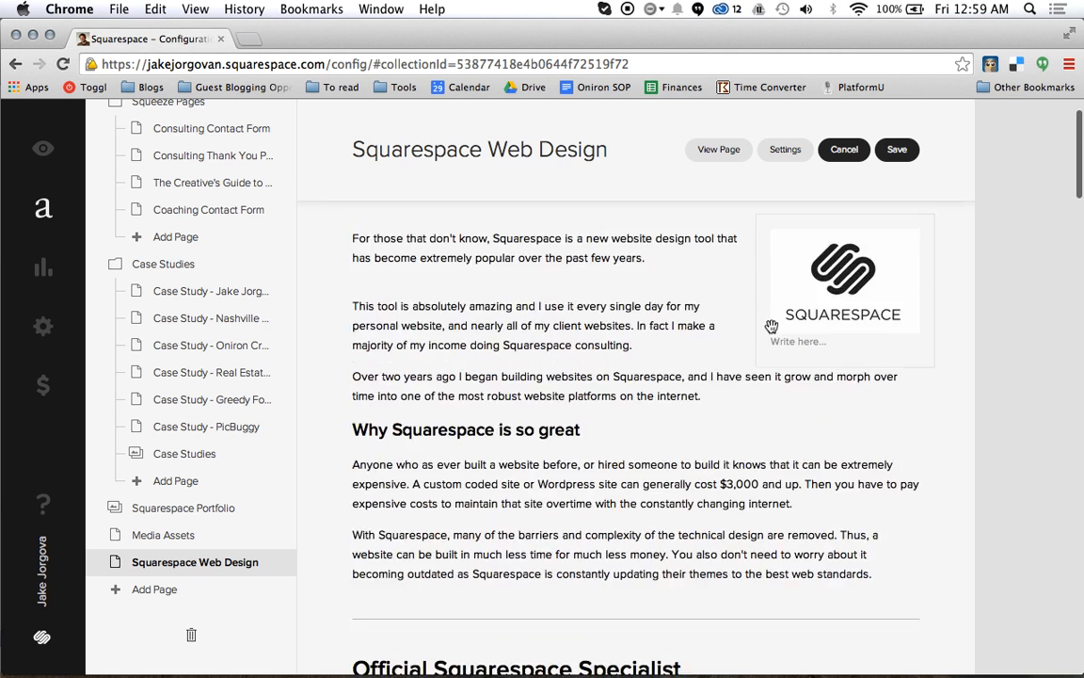
scroll("down", 3)
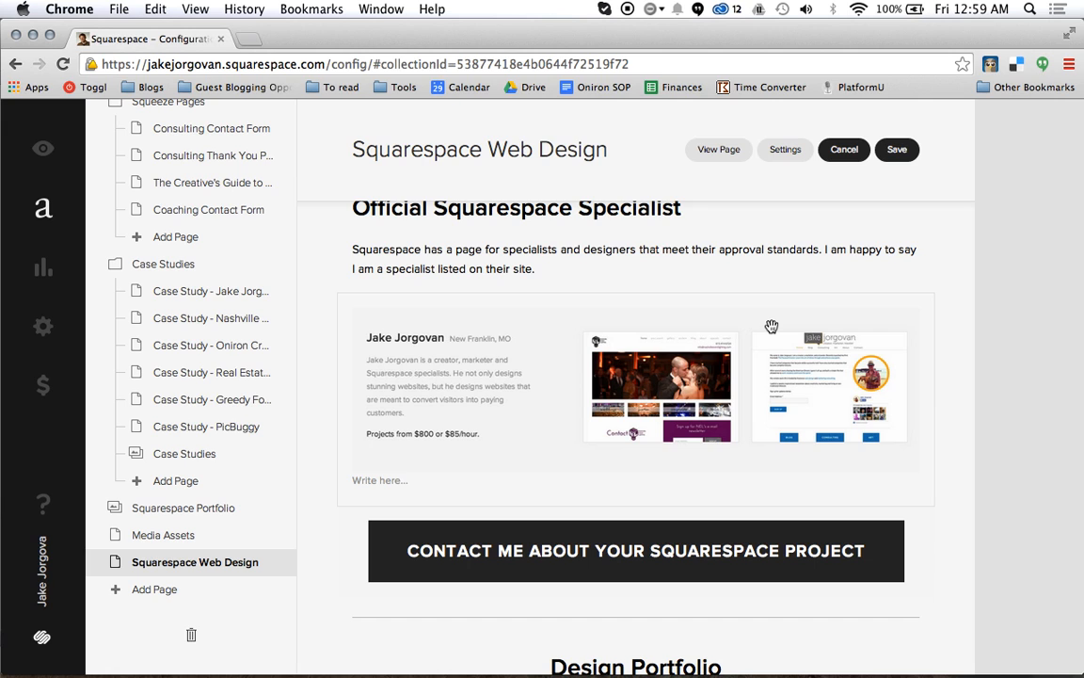
scroll("down", 3)
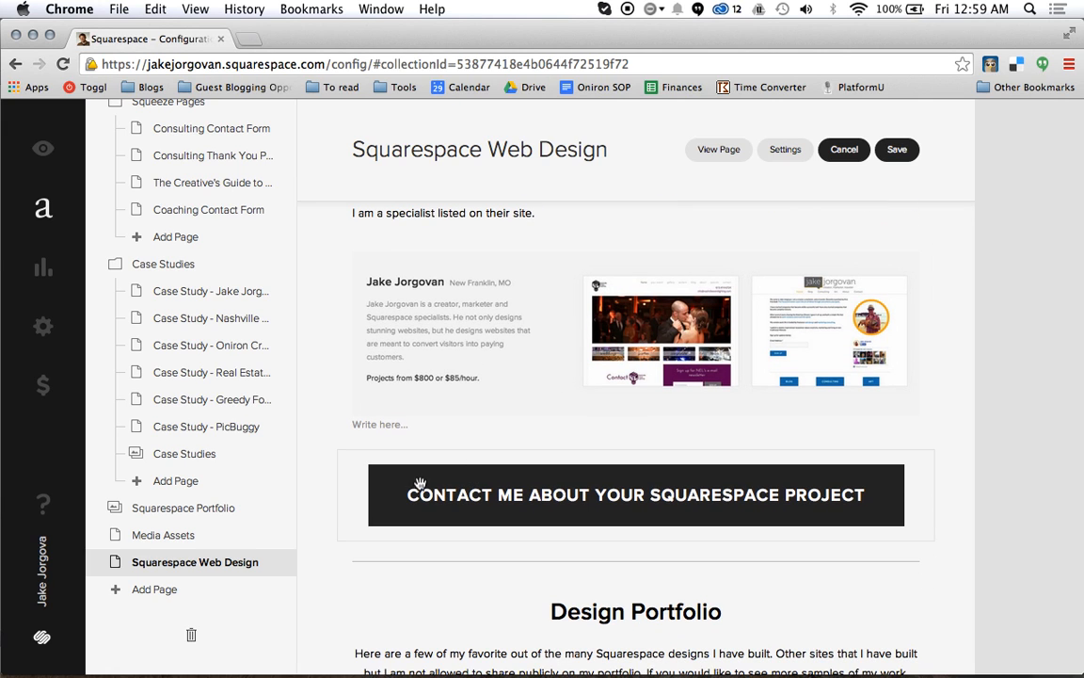
mouse_move(605, 345)
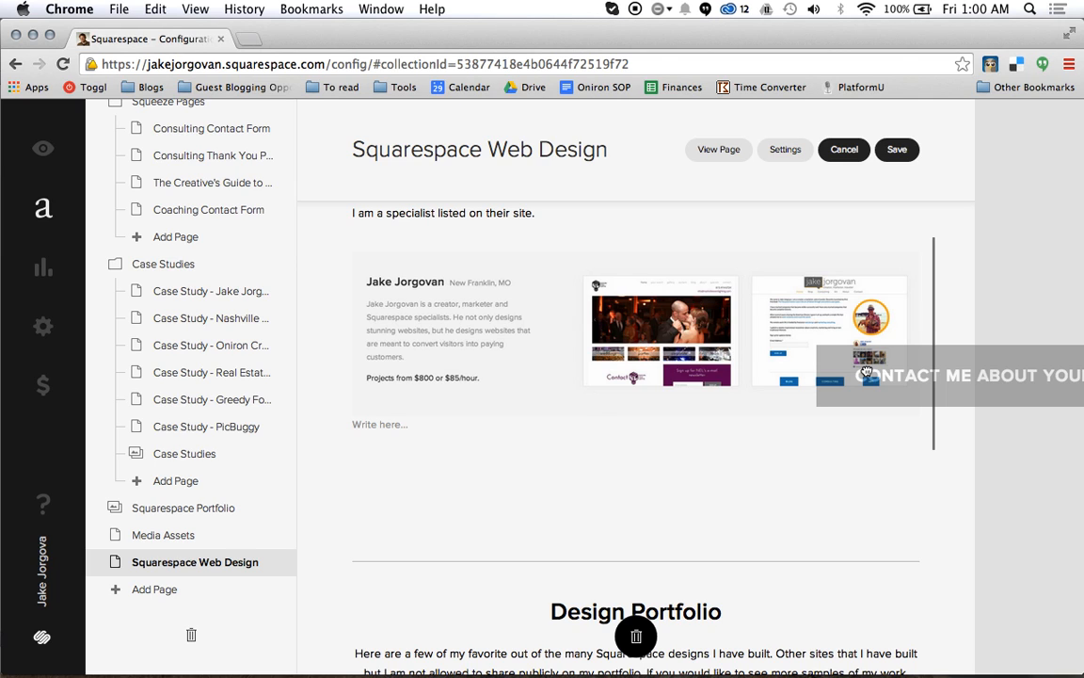
Step: Scroll down to the contact button above the specialist listing screenshots
scroll("down", 3)
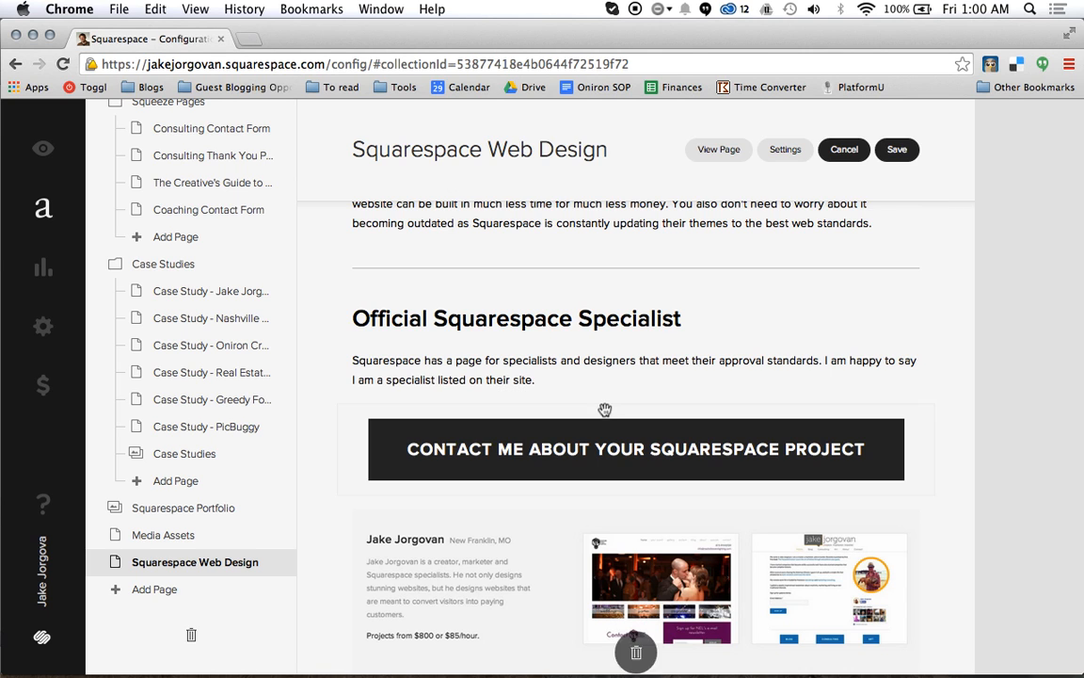
scroll("down", 3)
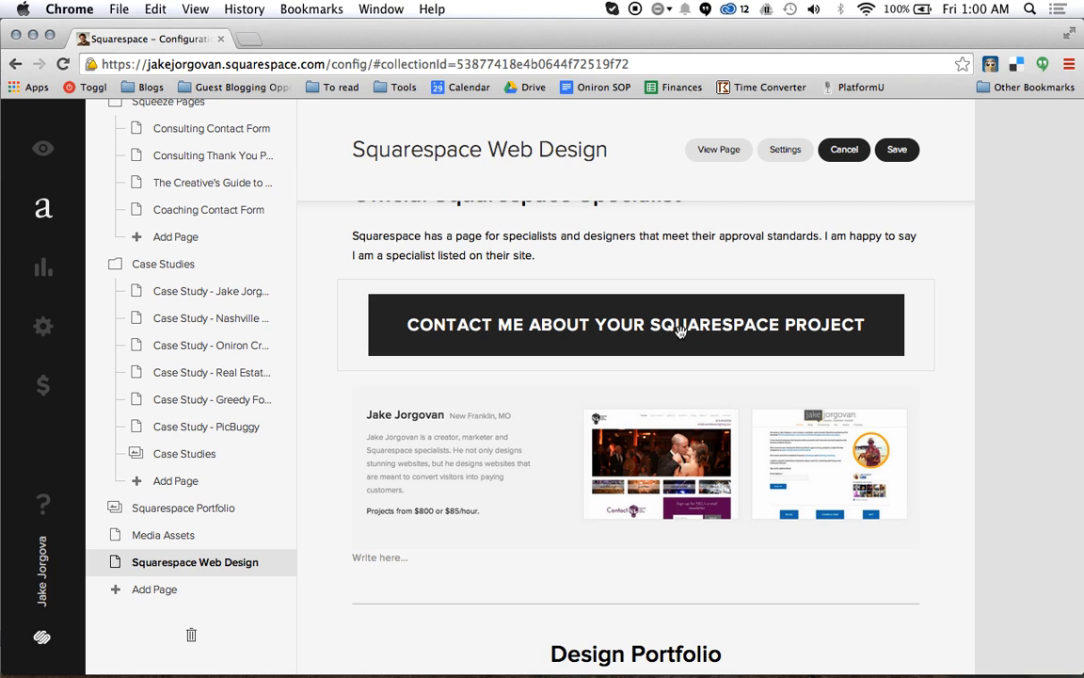
scroll("down", 3)
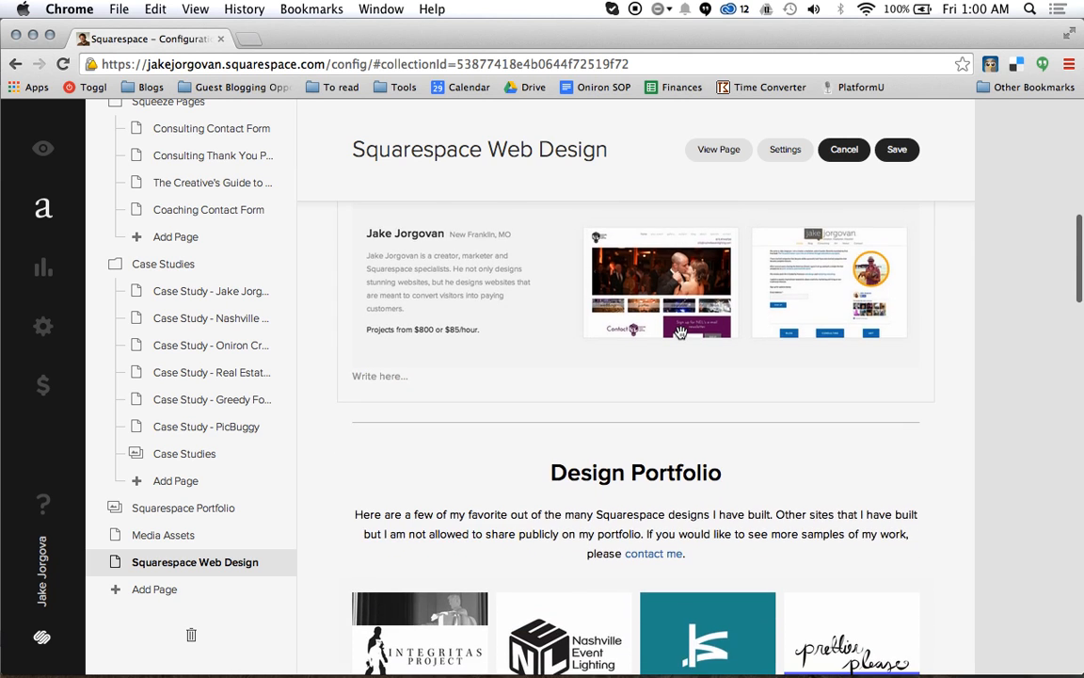
scroll("down", 3)
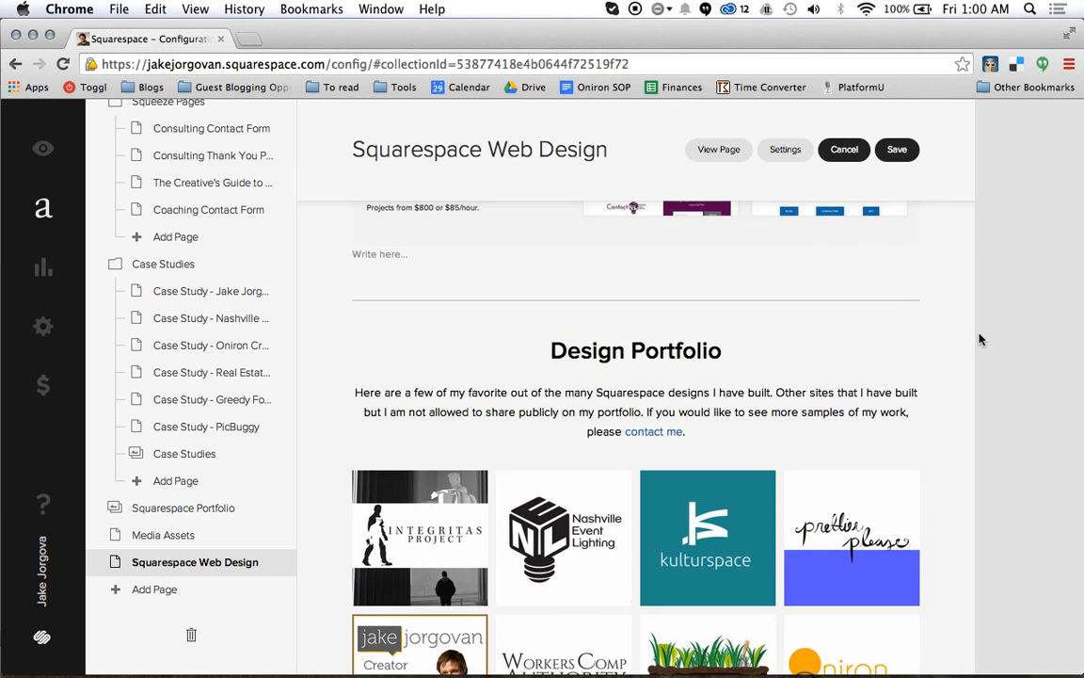